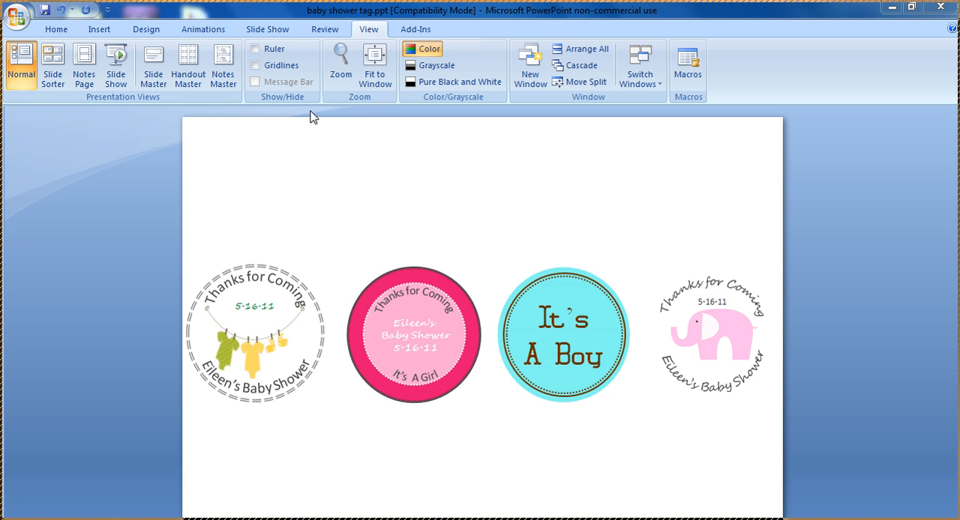
mouse_move(473, 245)
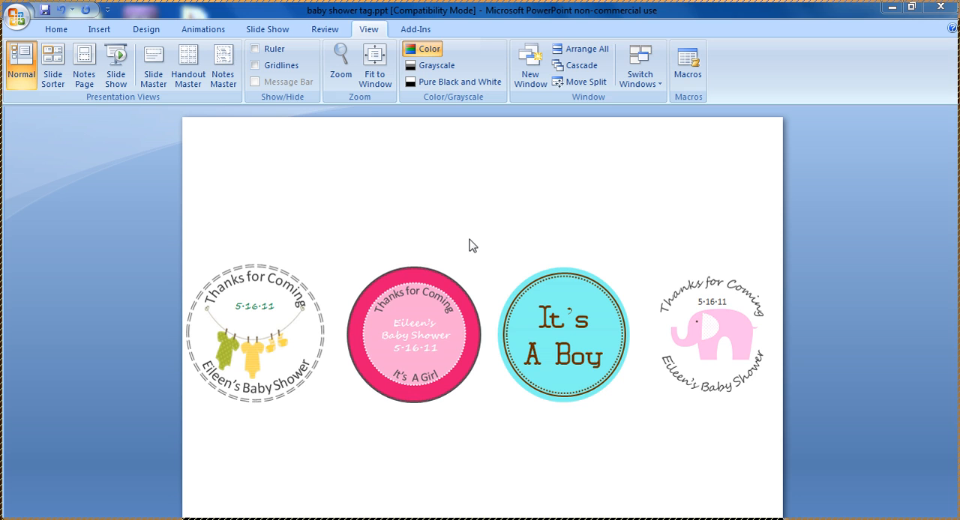
mouse_move(440, 445)
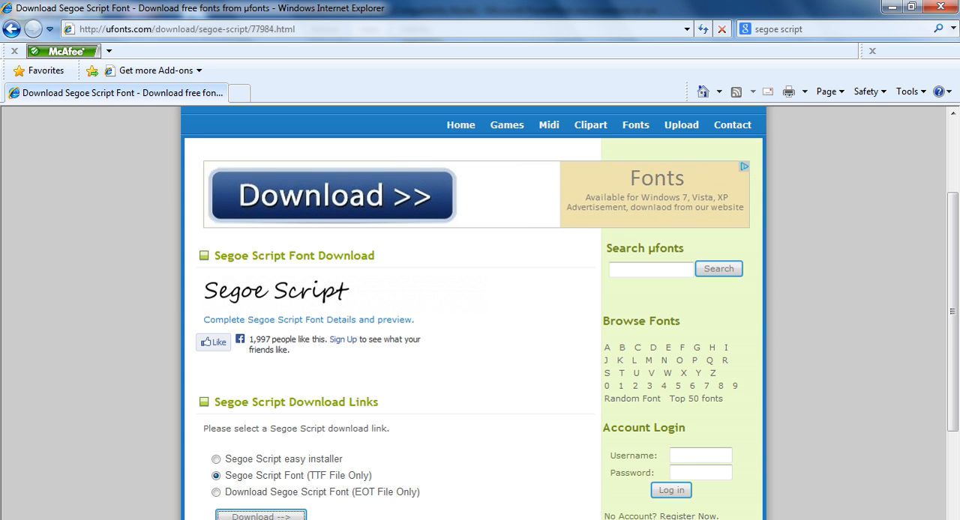
Download the Segoe Script TTF font file from ufonts.com and save it to the computer.
scroll("down", 3)
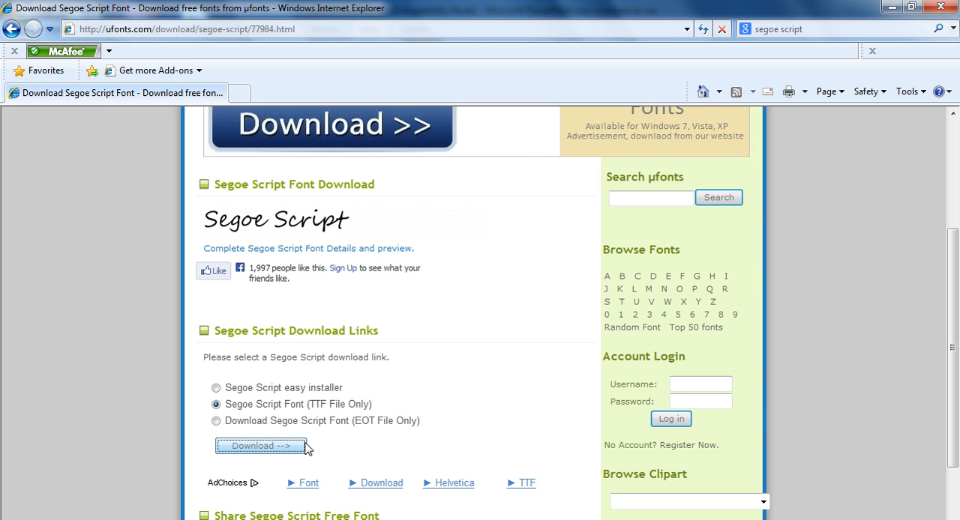
mouse_move(304, 426)
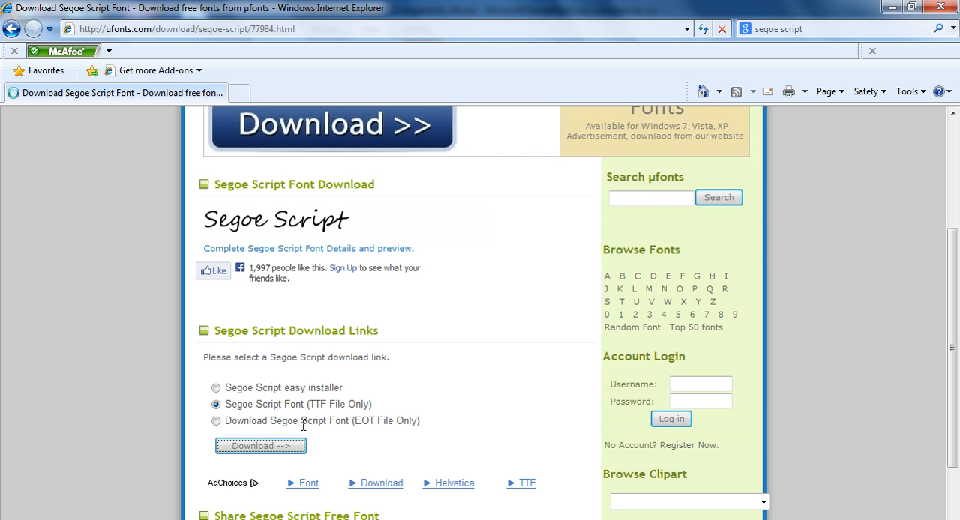
left_click(260, 445)
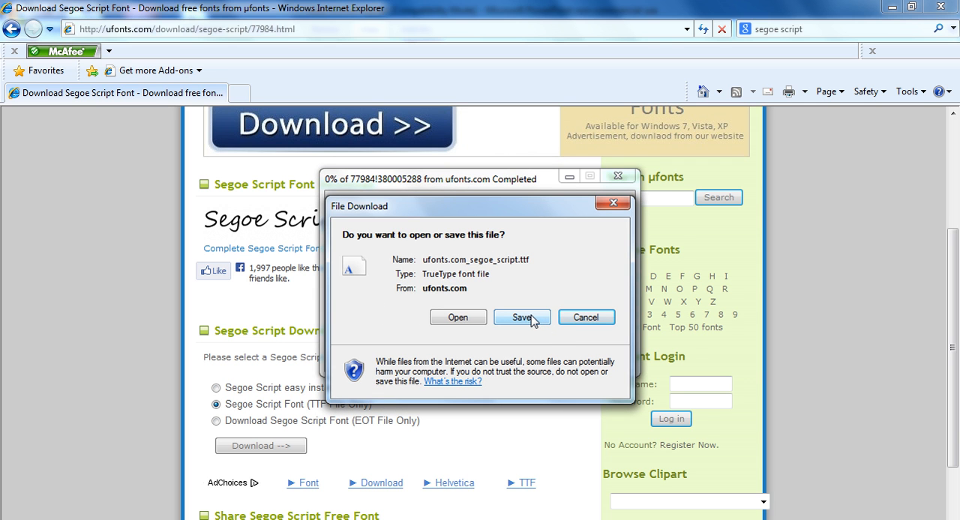
left_click(521, 317)
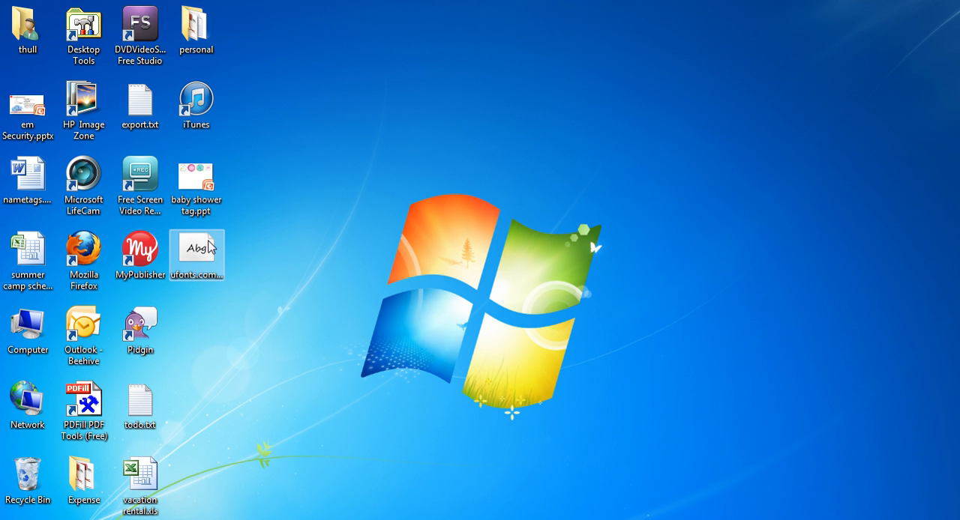
Install the downloaded Segoe Script font file, replacing the copy already installed.
right_click(197, 253)
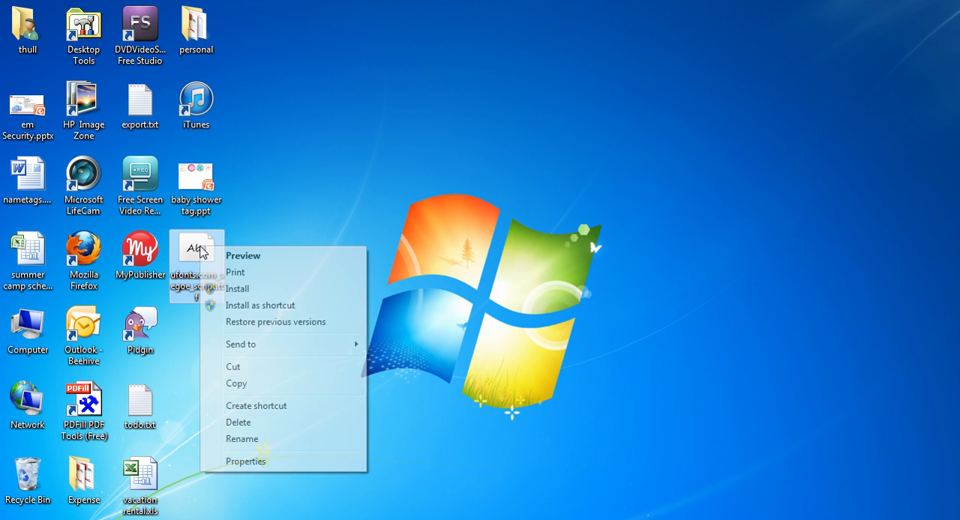
left_click(237, 288)
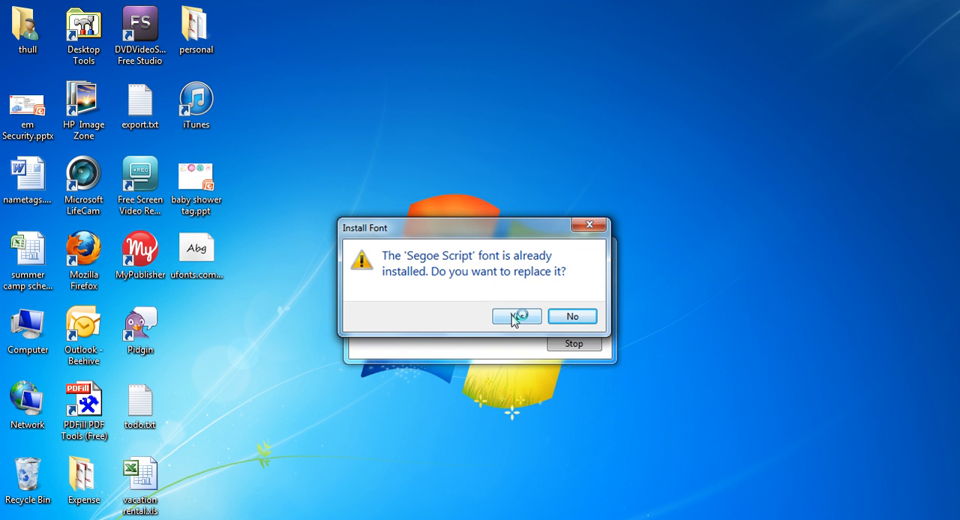
left_click(515, 316)
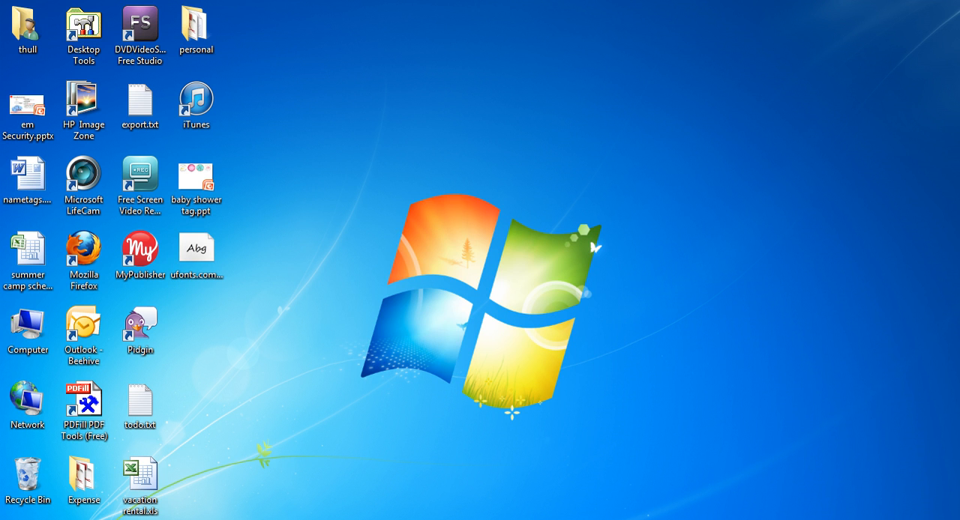
Open the baby shower tag.ppt presentation.
double_click(195, 178)
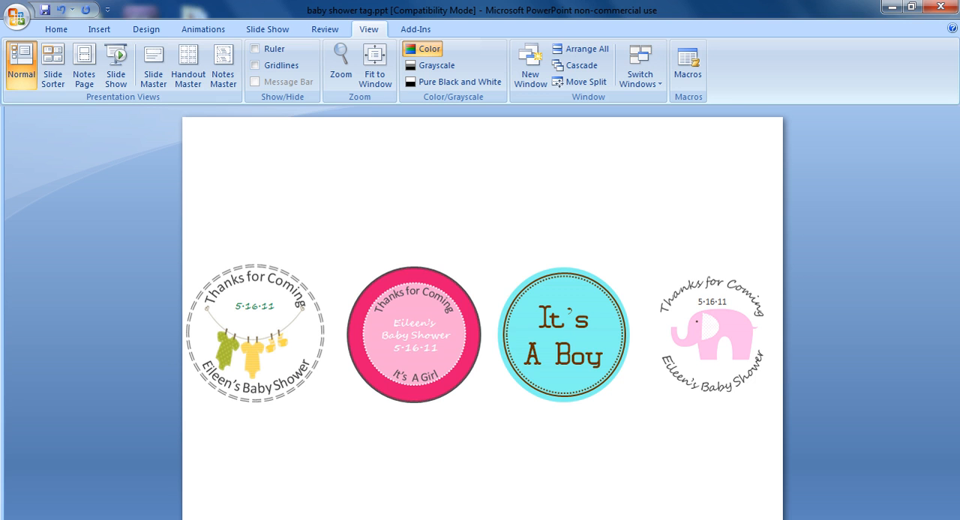
mouse_move(305, 77)
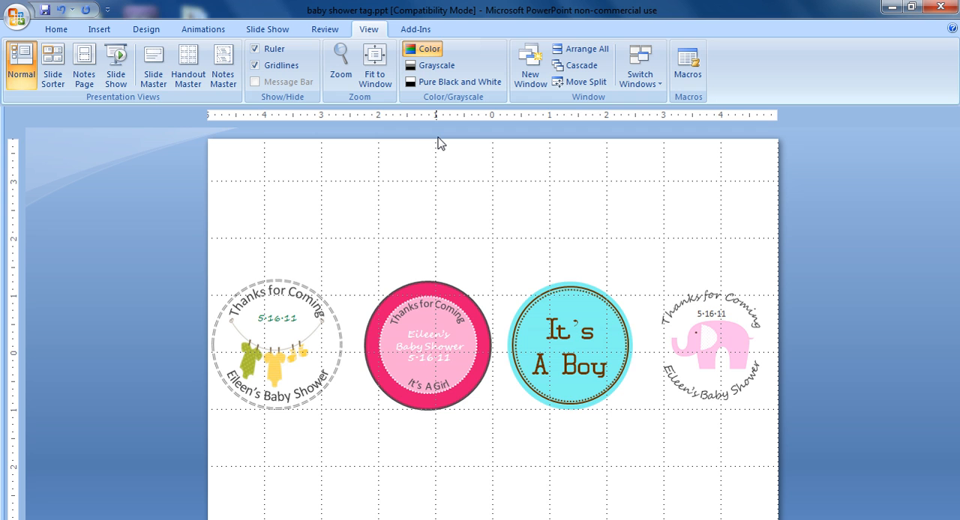
mouse_move(403, 112)
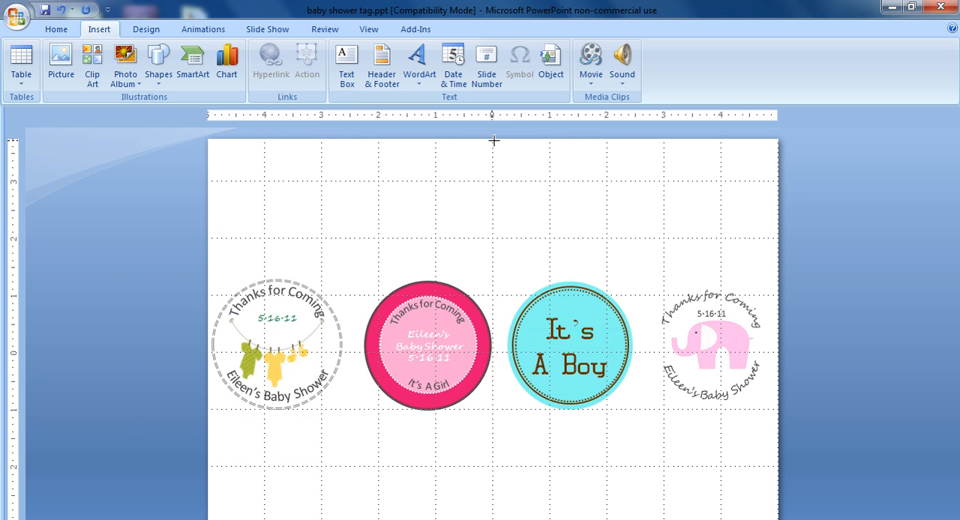
Draw a large 2.17-inch circle and move it to the slide's top-right corner.
left_click_drag(493, 141, 588, 238)
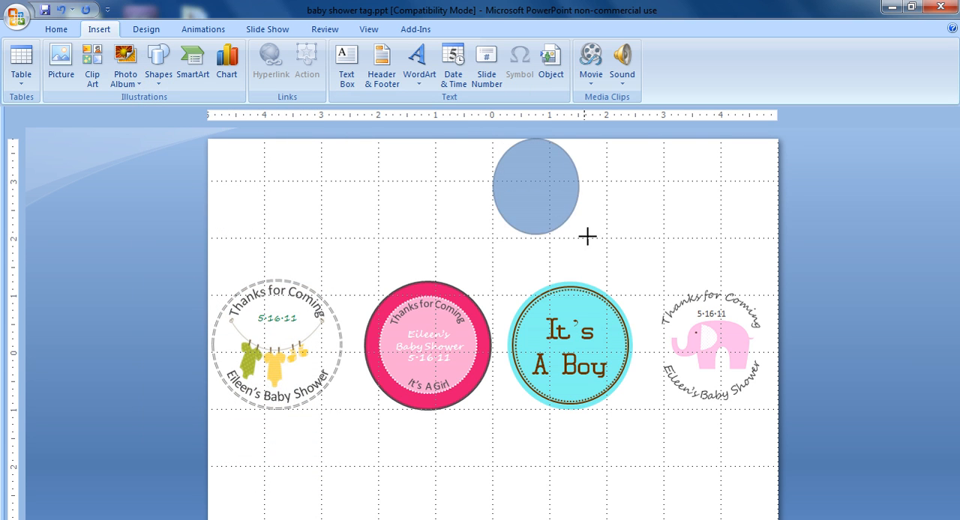
left_click_drag(535, 187, 556, 201)
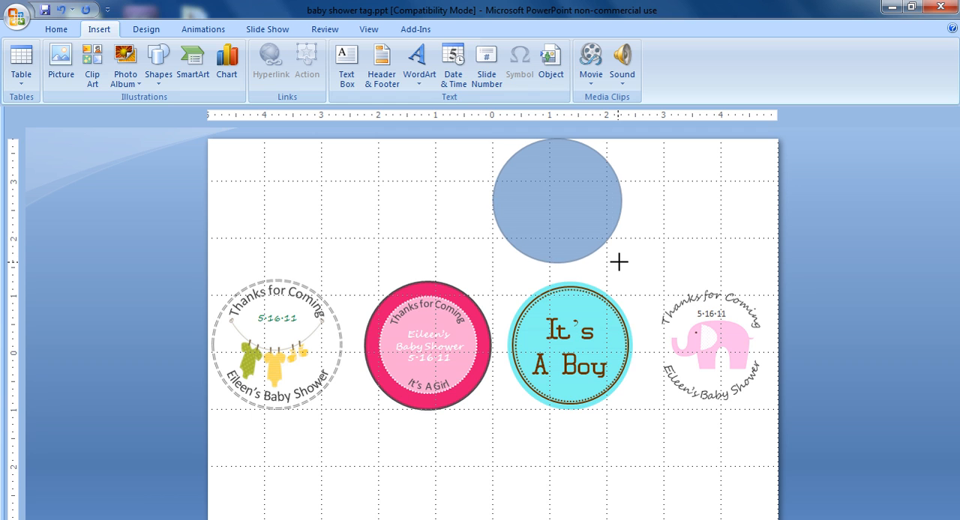
left_click(555, 200)
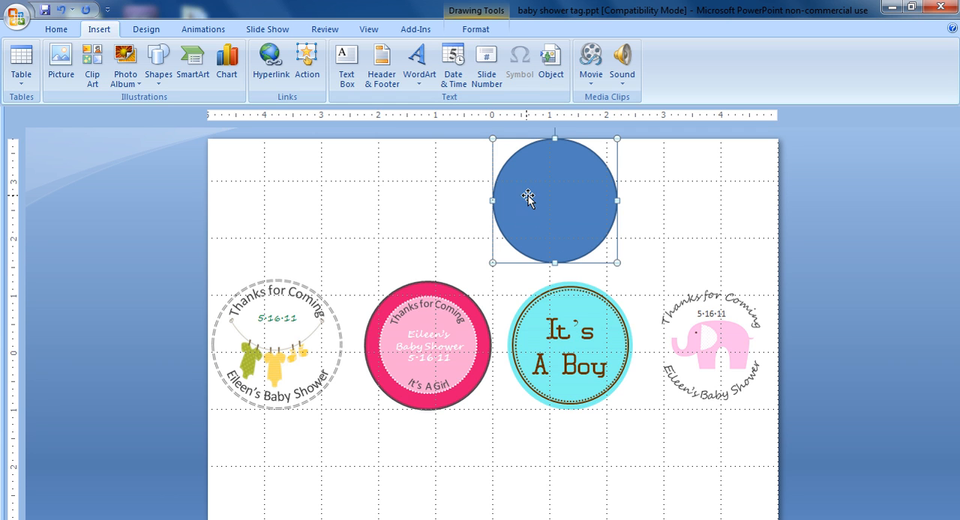
left_click_drag(555, 200, 701, 210)
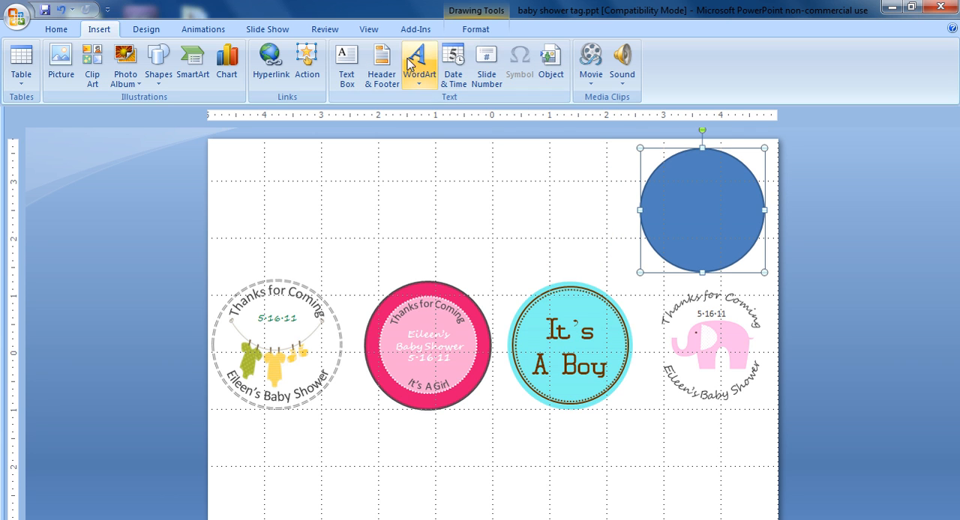
Hide the ruler and gridlines on the slide.
left_click(368, 29)
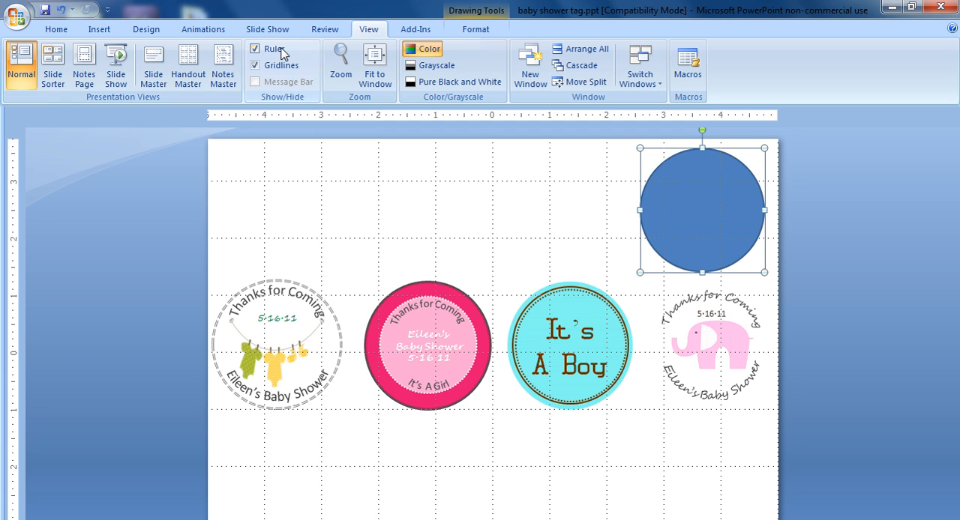
left_click(255, 49)
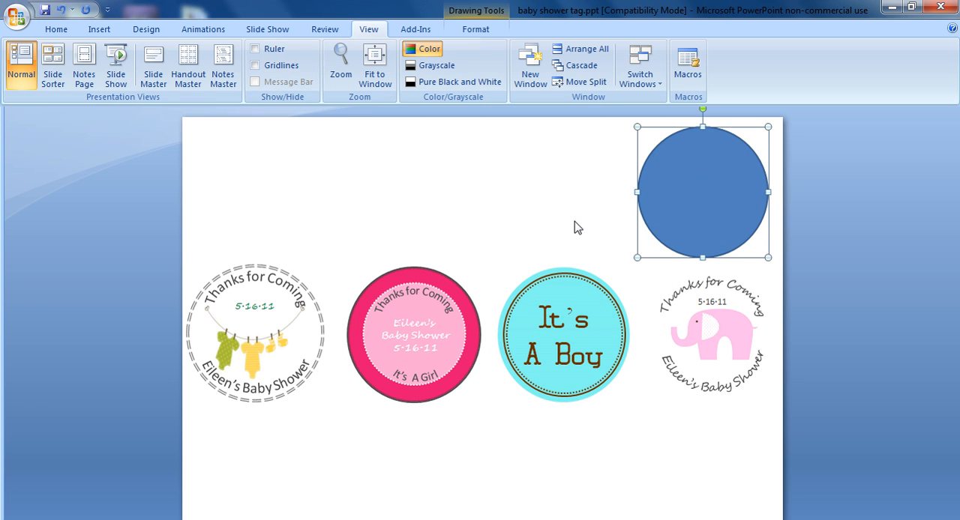
left_click(475, 29)
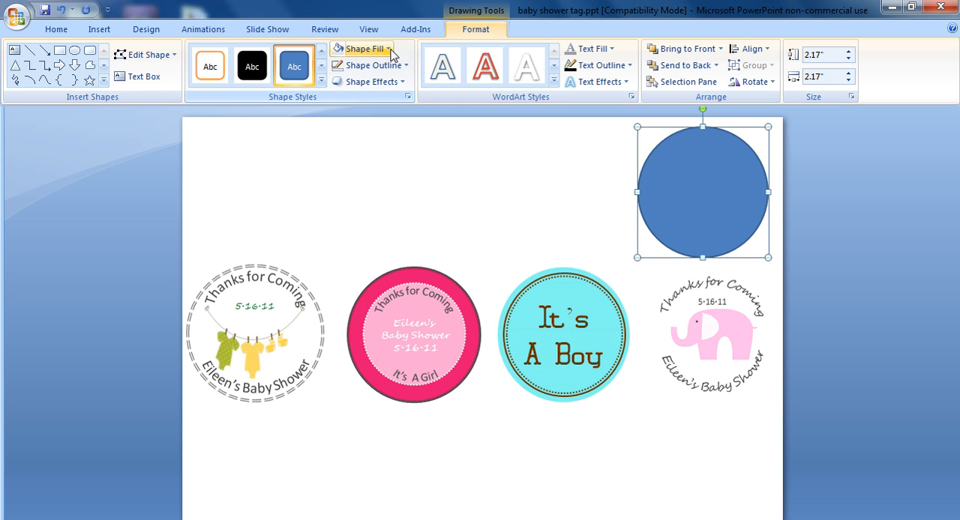
Fill the top-right circle with a pale light blue tint.
left_click(364, 47)
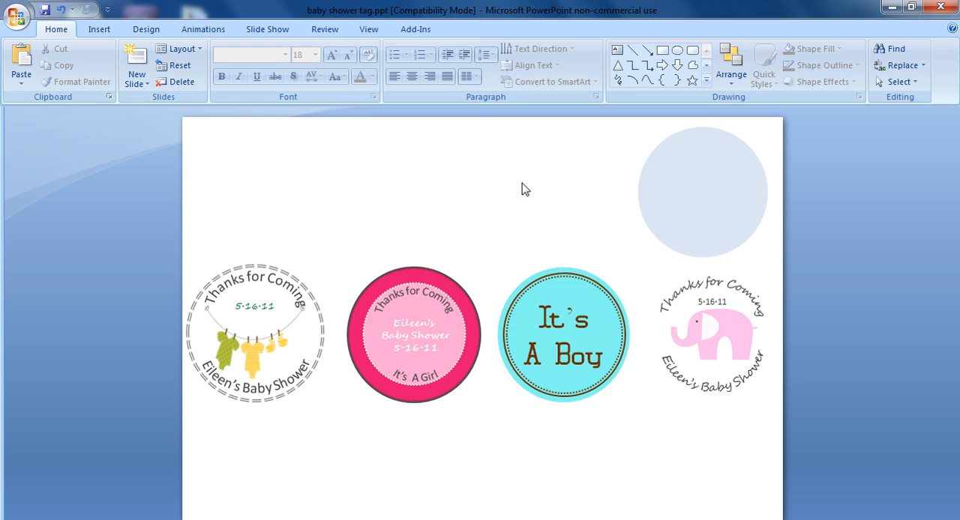
mouse_move(739, 216)
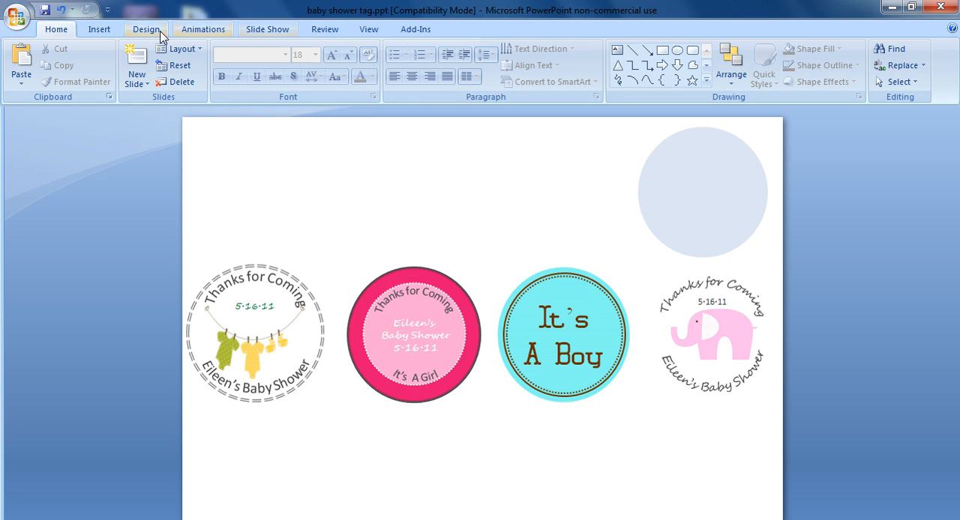
Set the Thanks for Coming text to 14-point Segoe Script with a new colour.
left_click(99, 29)
type("Thanks for Coming")
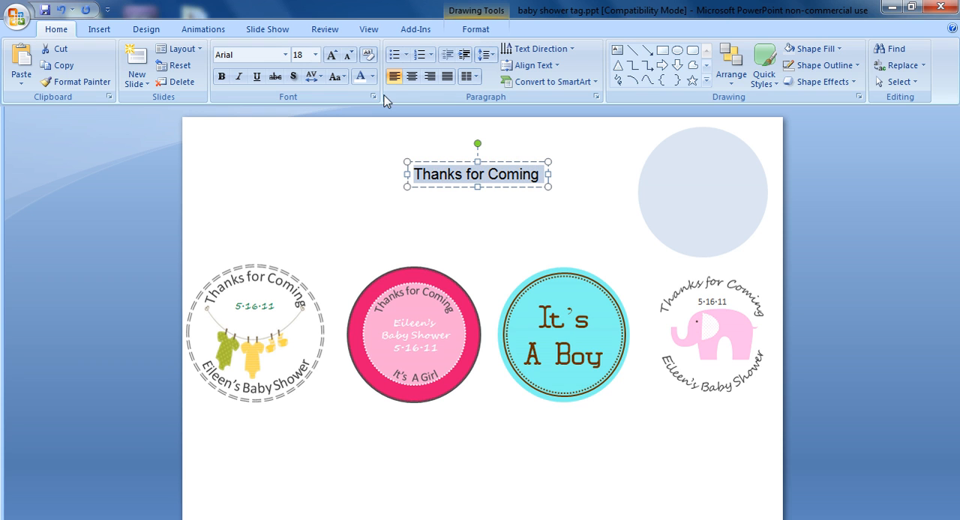
left_click(373, 75)
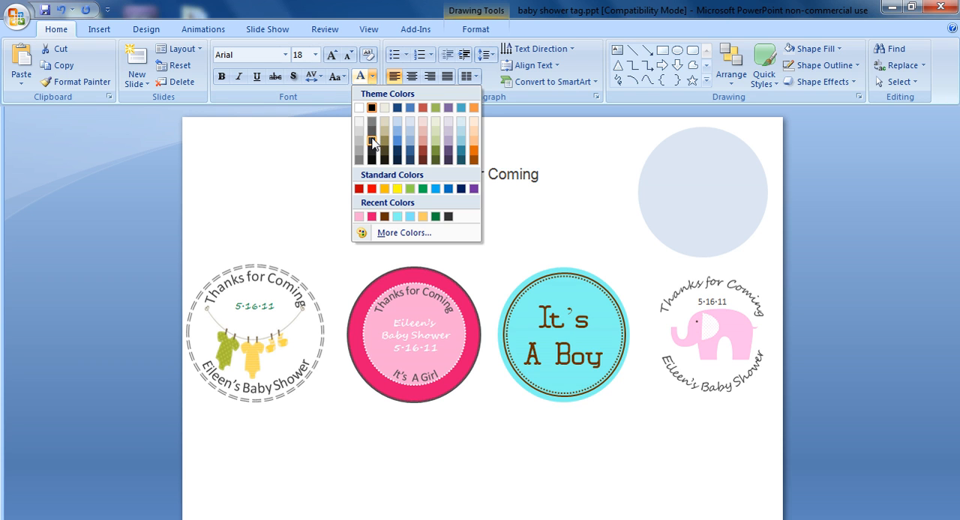
left_click(318, 54)
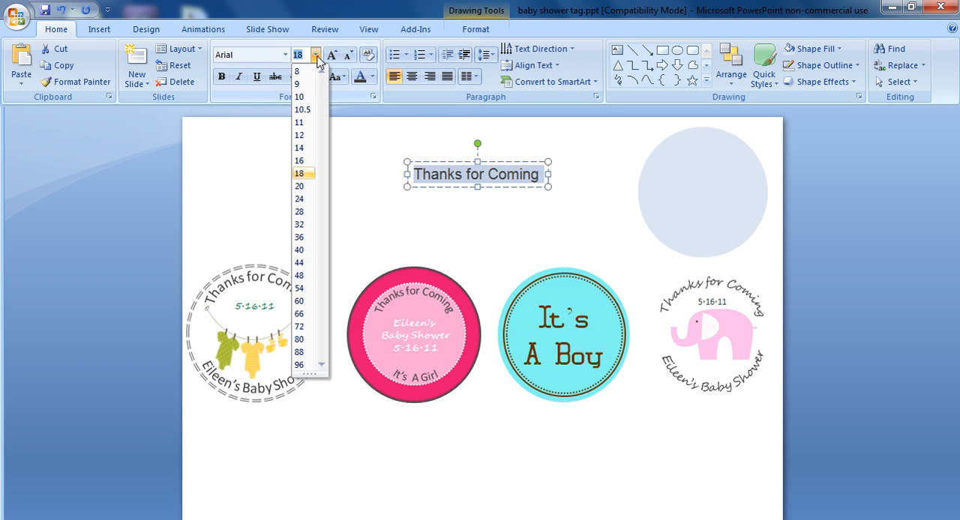
left_click(277, 54)
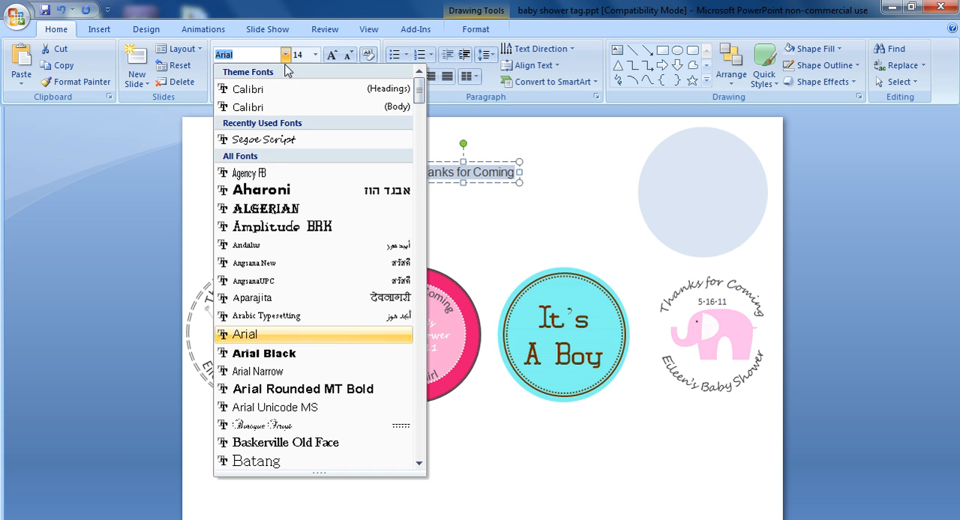
left_click(264, 139)
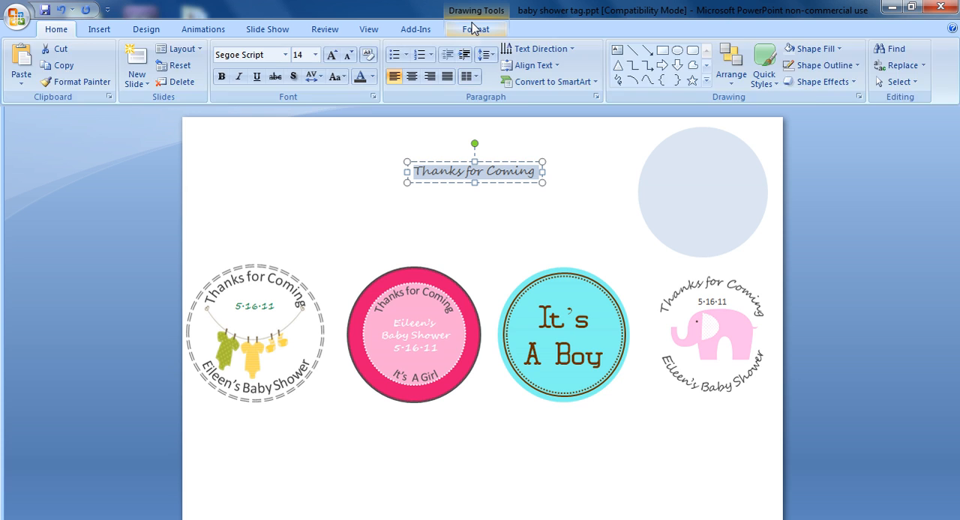
left_click(476, 28)
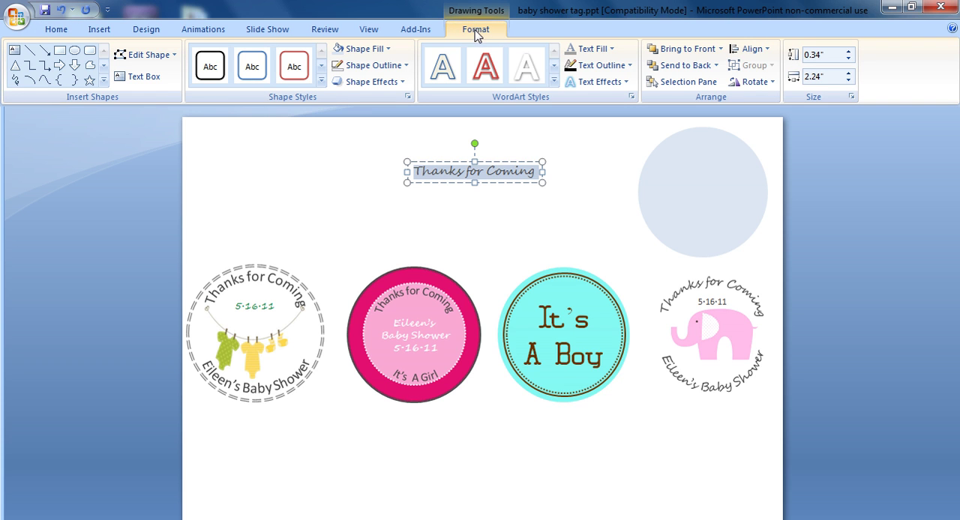
mouse_move(486, 182)
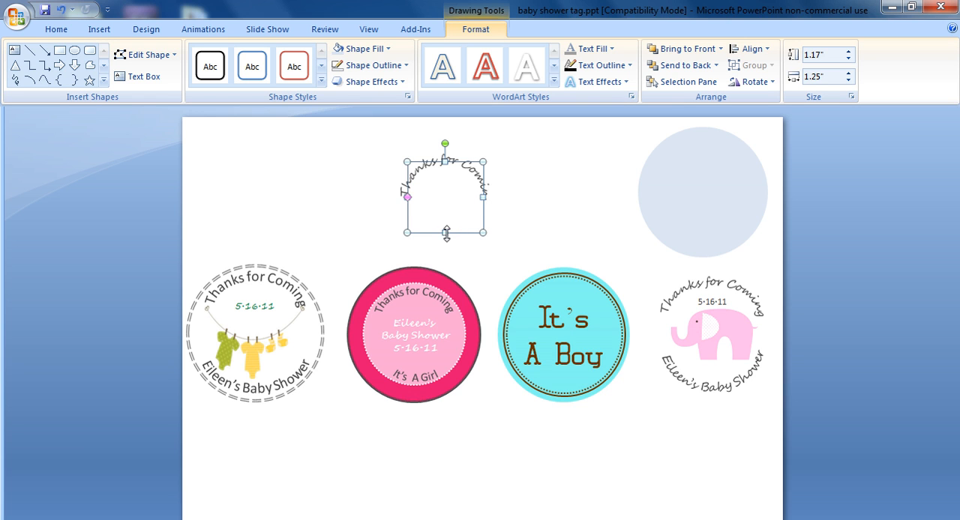
Resize the arched Thanks for Coming text and fit it along the circle's top edge.
left_click_drag(444, 236, 450, 242)
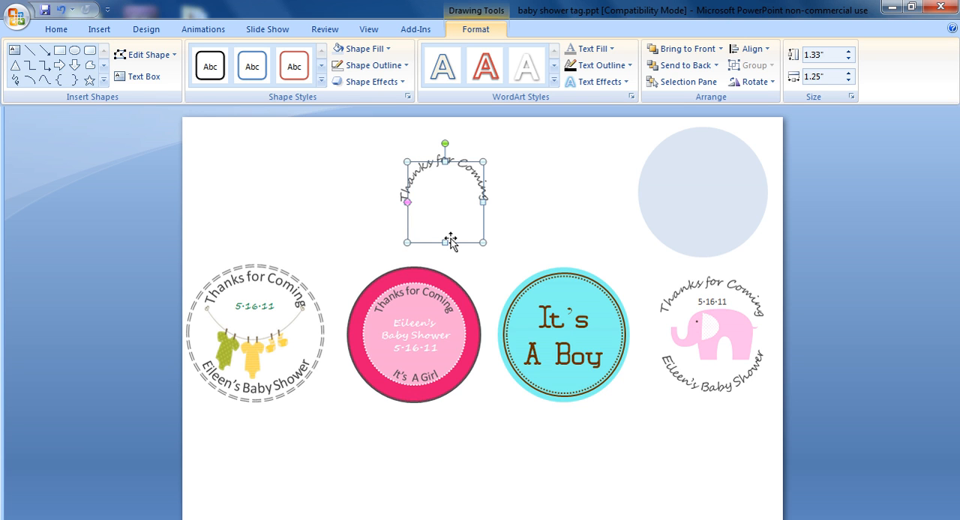
mouse_move(483, 202)
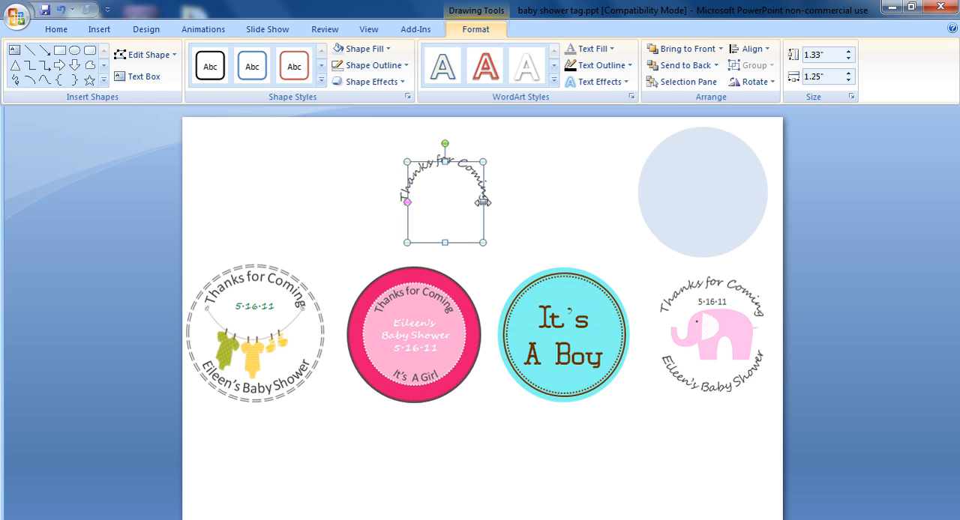
left_click_drag(480, 200, 504, 202)
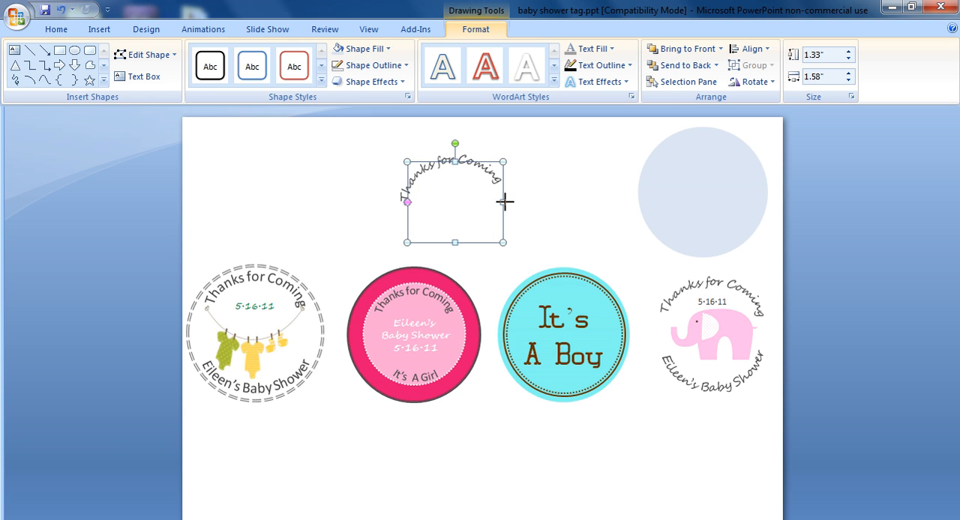
left_click_drag(453, 243, 452, 218)
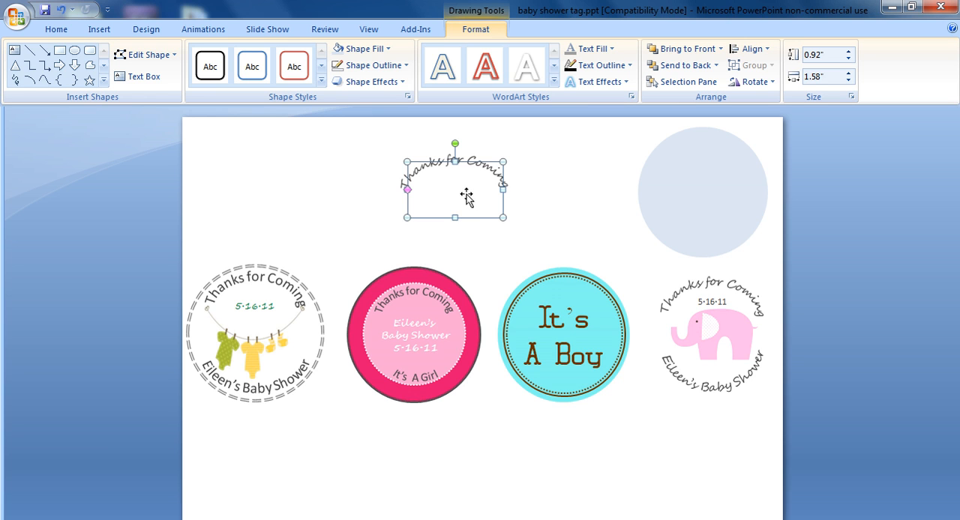
left_click_drag(455, 192, 703, 165)
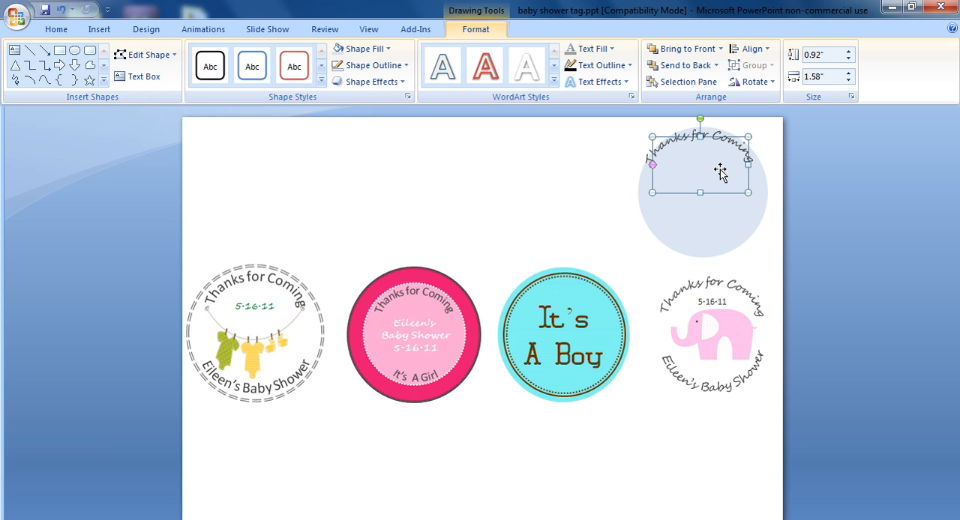
left_click_drag(720, 172, 720, 161)
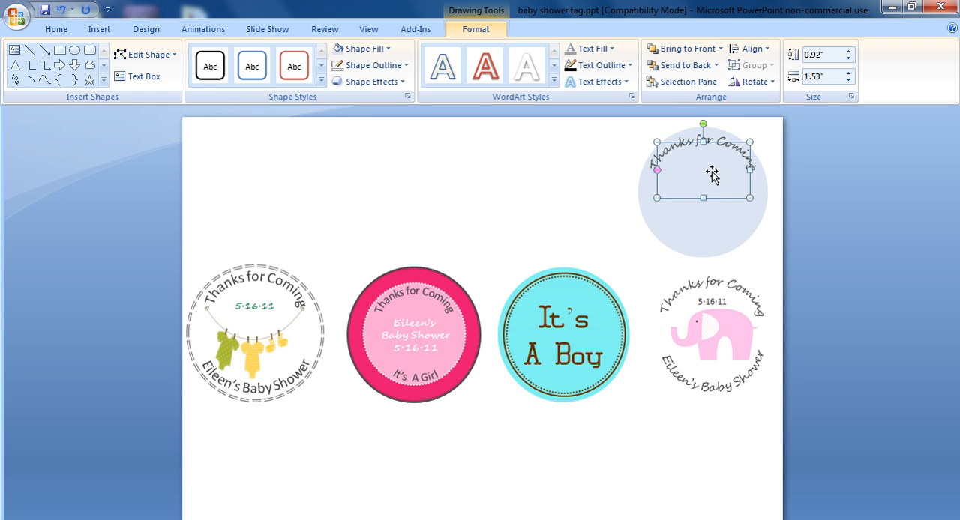
mouse_move(748, 168)
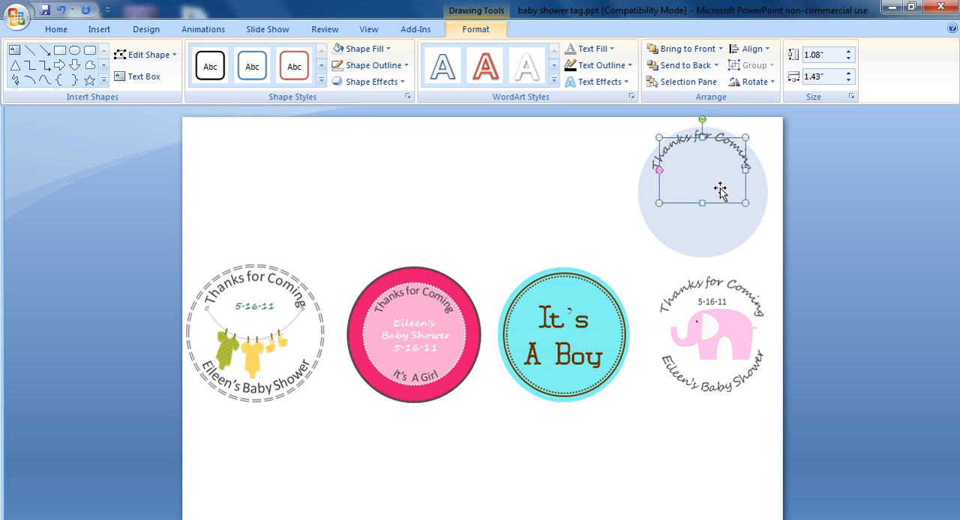
mouse_move(774, 163)
type("Eileen’s Baby")
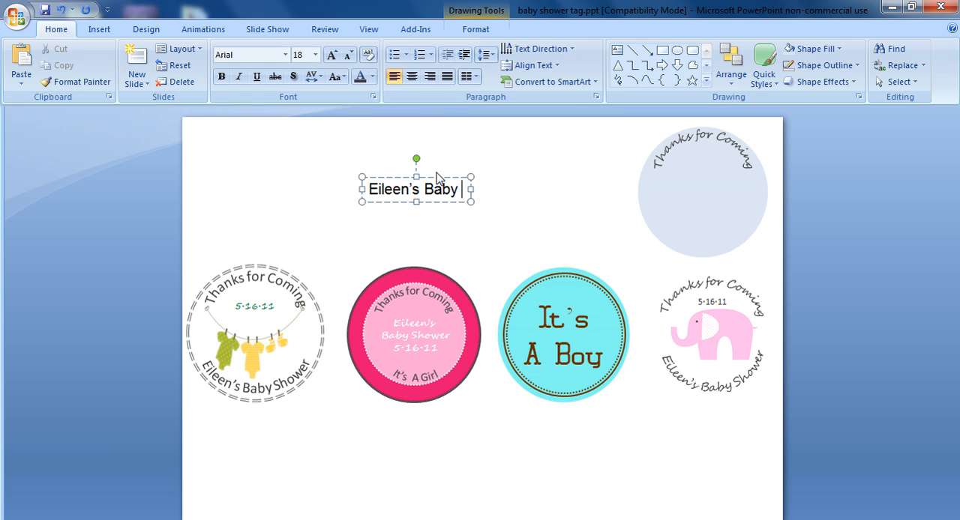
Finish the caption as 'Eileen's Baby Shower' and set it to 14 point.
type("Shower")
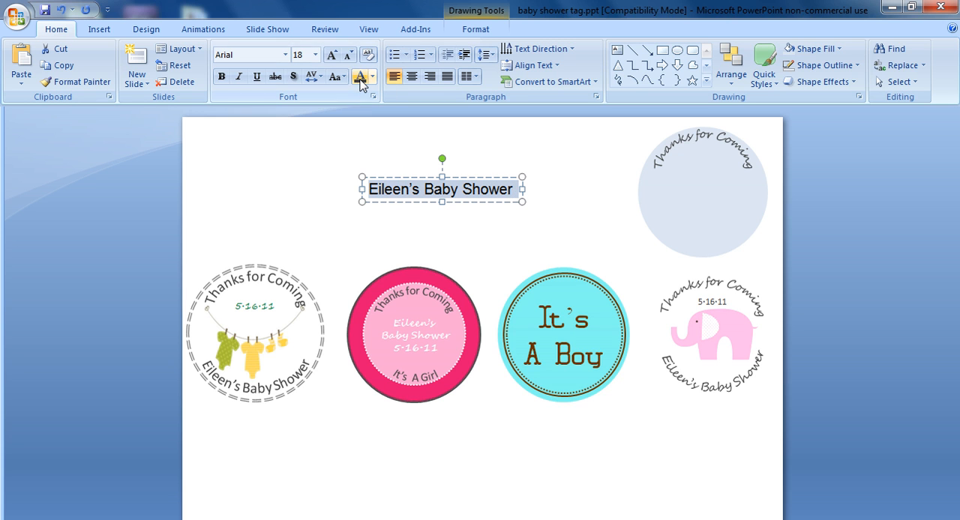
left_click(316, 54)
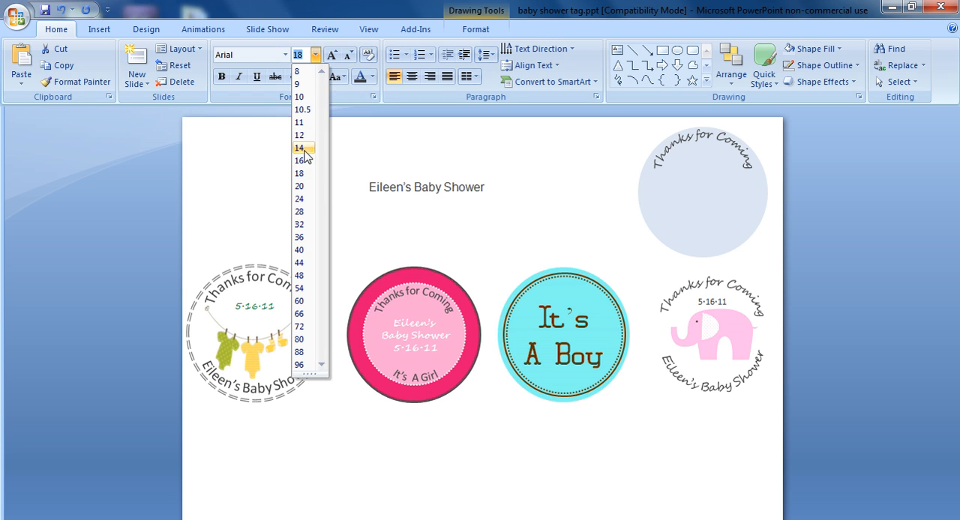
left_click(299, 148)
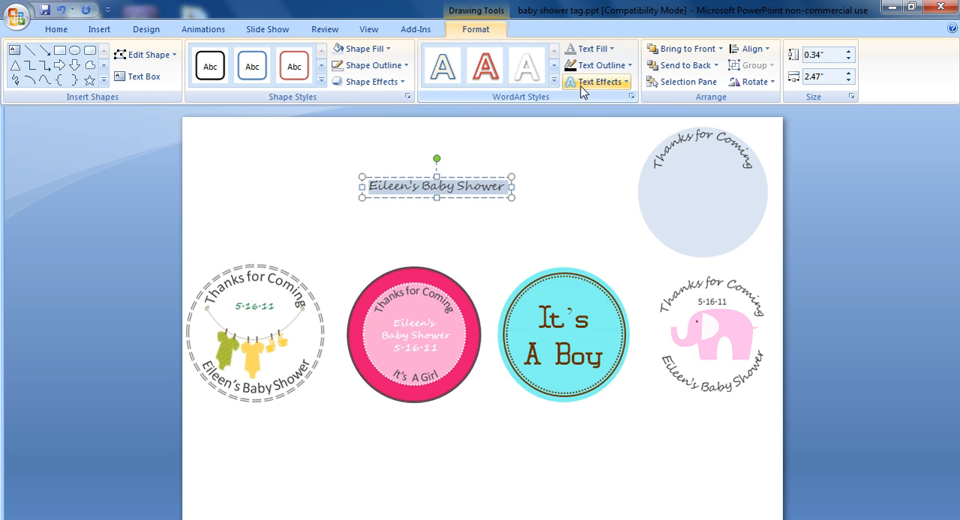
Apply Arch Down to Eileen's Baby Shower and move it to the circle's bottom.
left_click(596, 81)
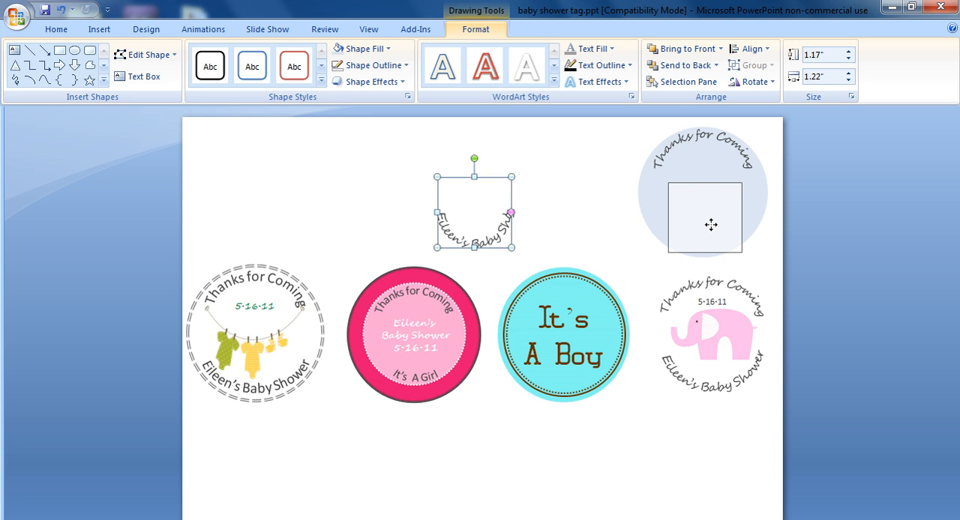
left_click_drag(473, 218, 697, 217)
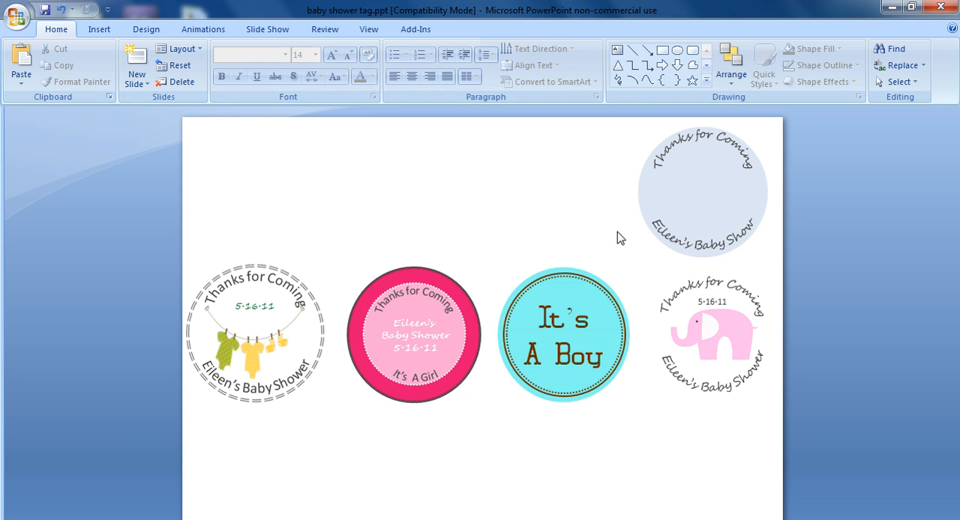
left_click(702, 192)
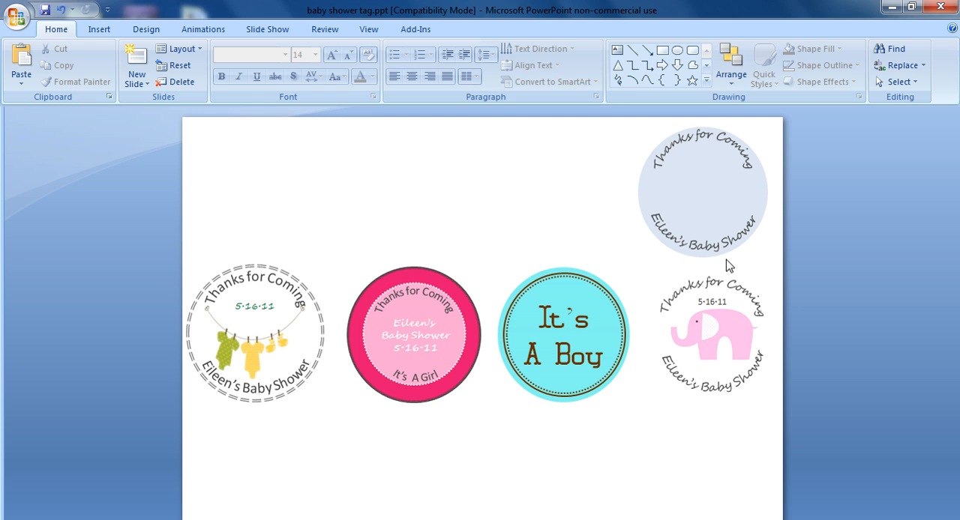
mouse_move(764, 192)
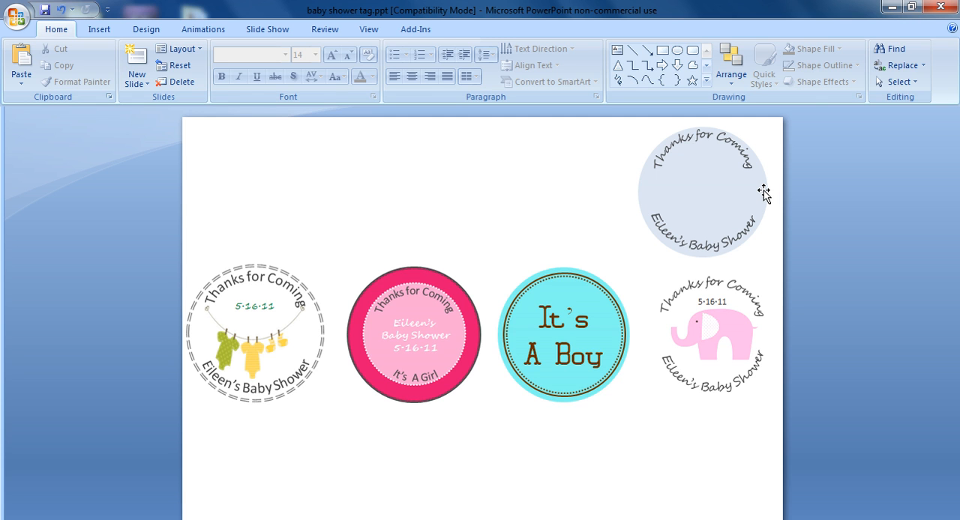
Remove the circle's fill, dismiss the download notice, and return to the Segoe Script page.
left_click(701, 191)
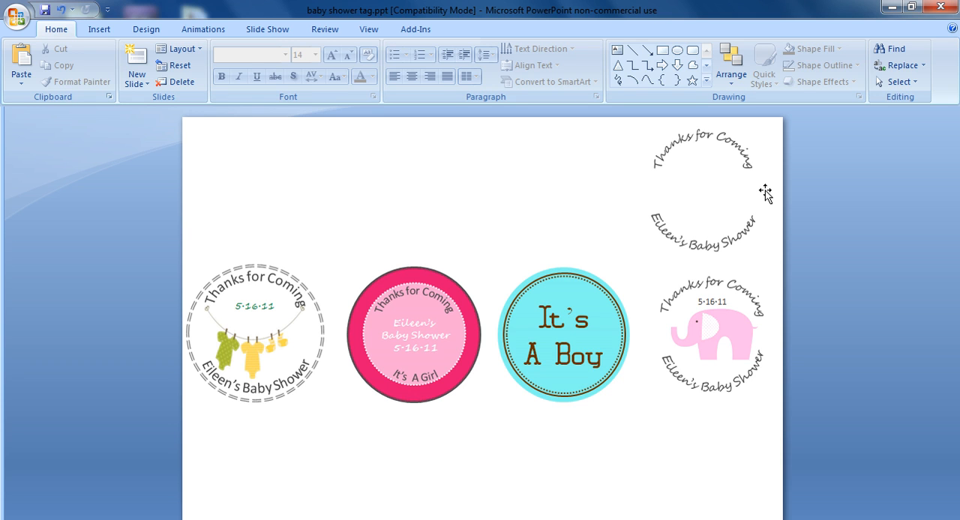
mouse_move(676, 351)
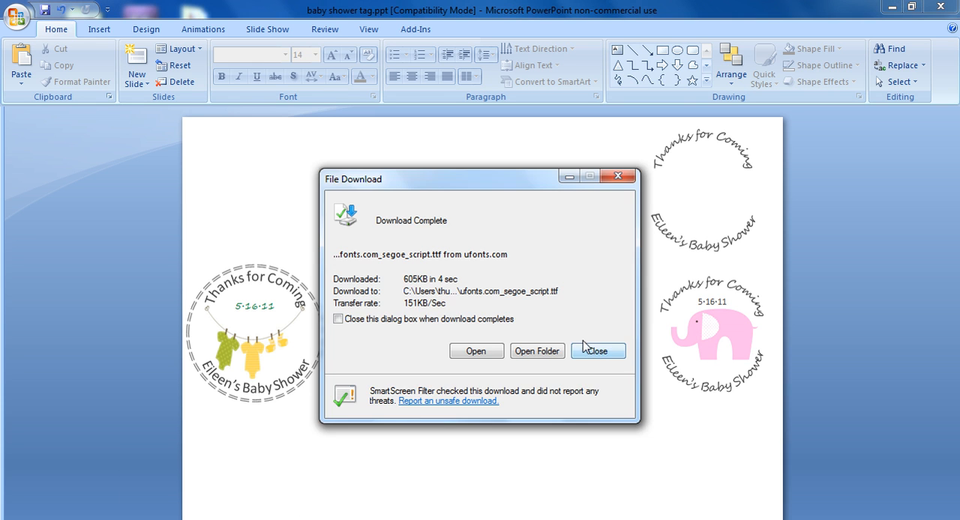
left_click(597, 351)
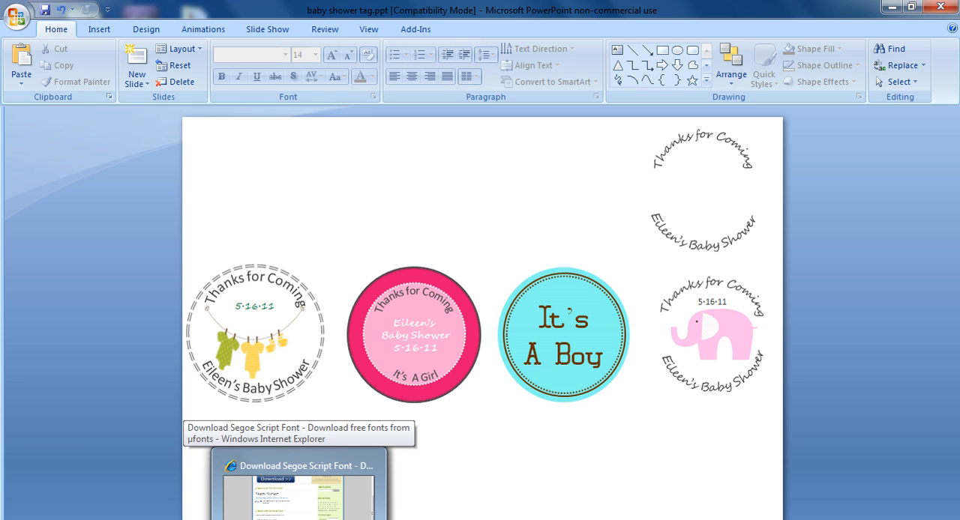
left_click(298, 483)
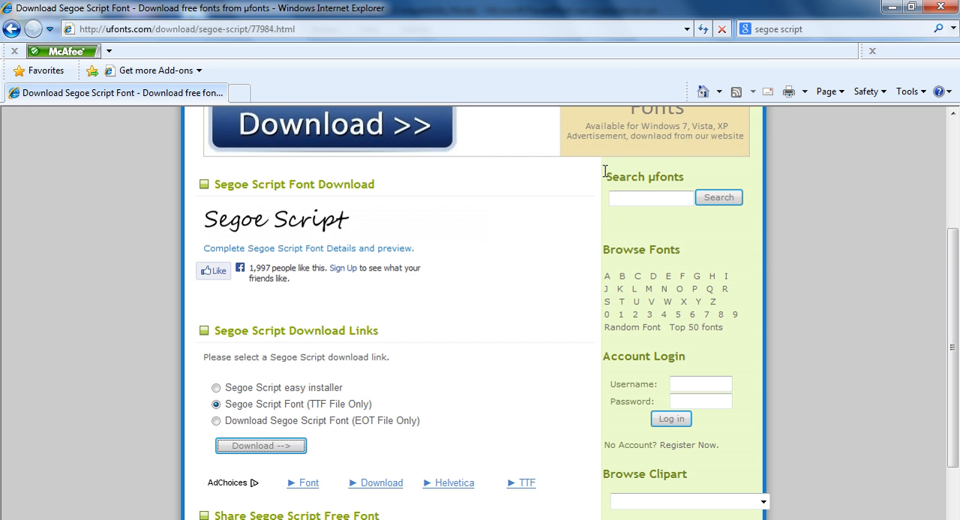
Search images for pink baby shower elephants, open the elephant invitation picture and copy it.
type("baby shower pink")
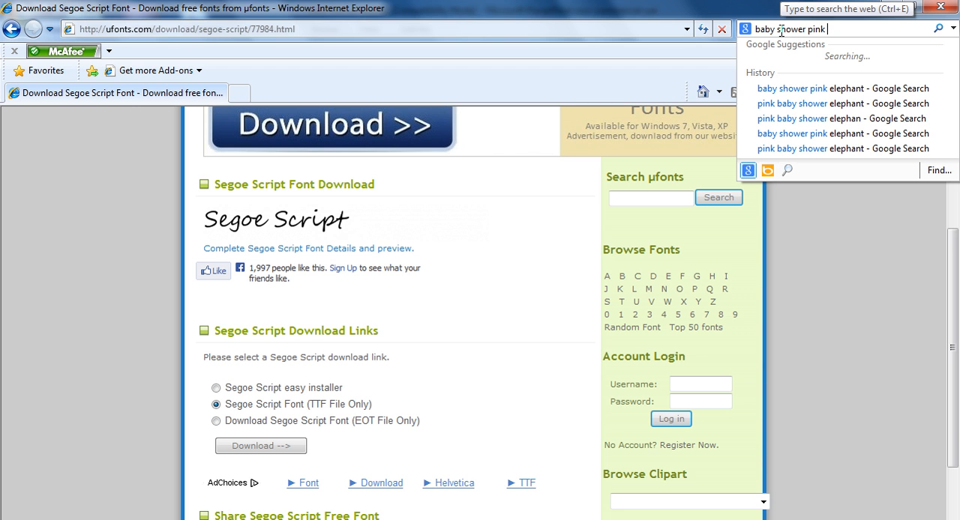
left_click(842, 88)
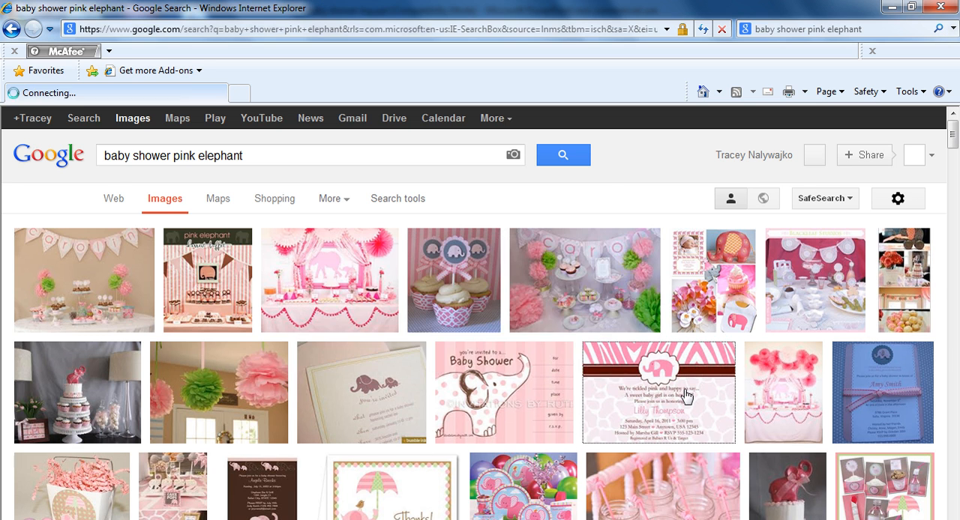
left_click(658, 392)
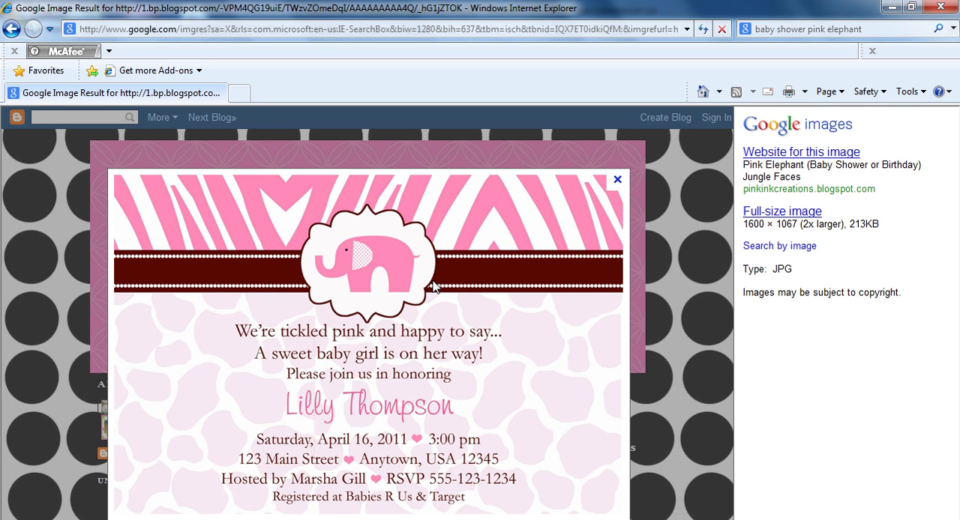
right_click(434, 285)
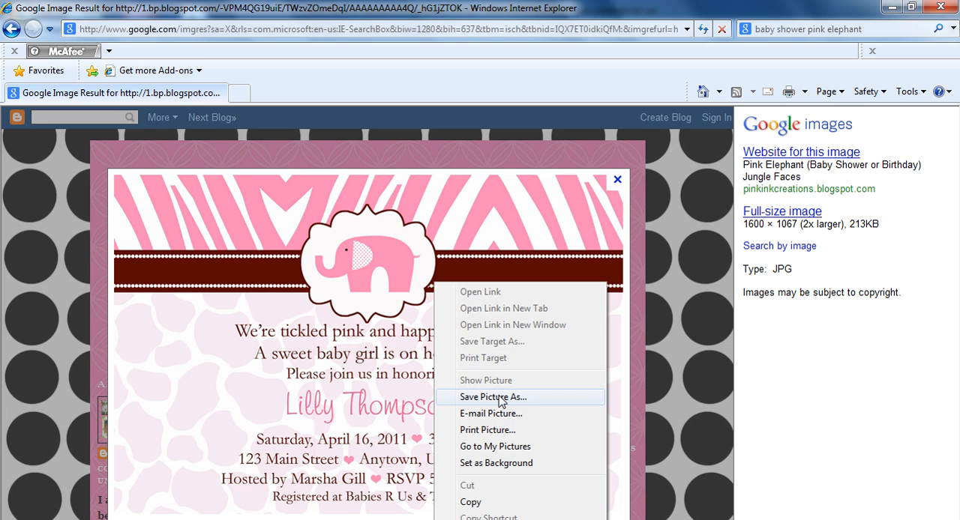
mouse_move(537, 502)
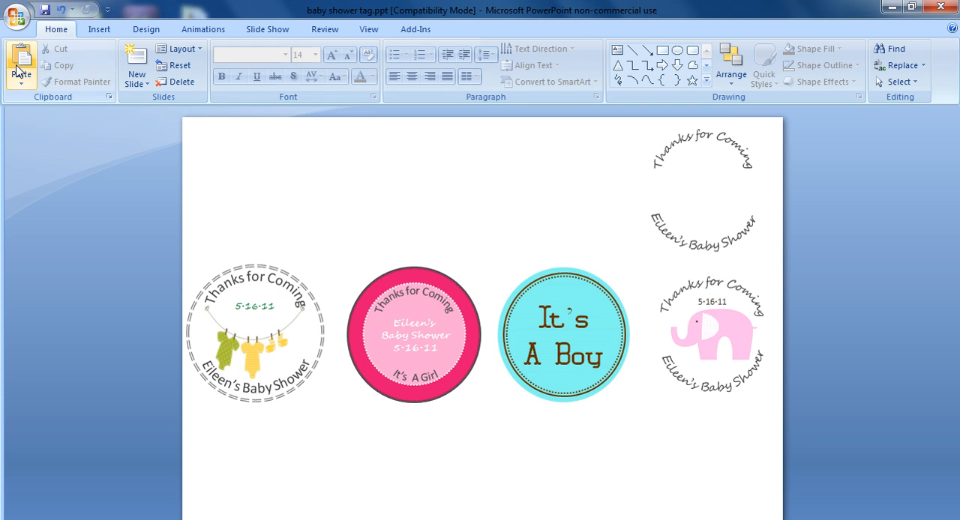
mouse_move(21, 64)
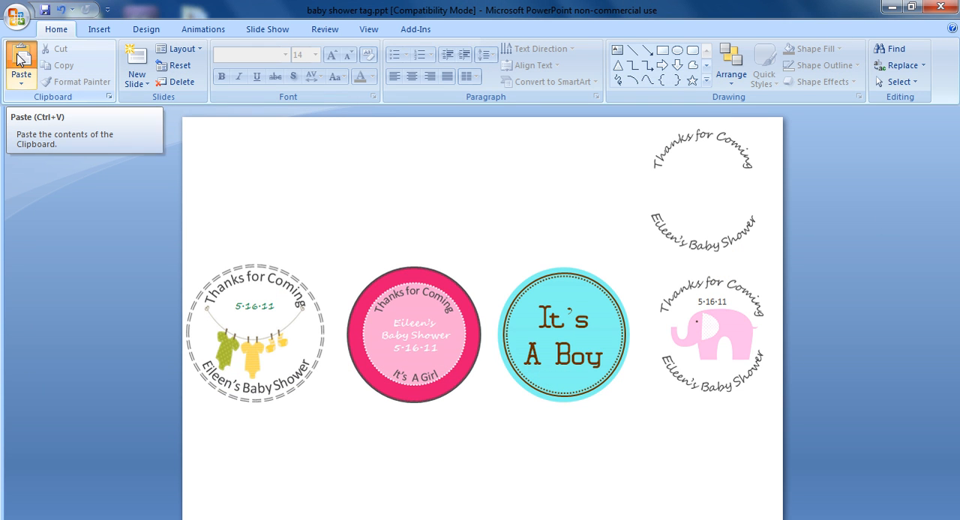
Paste the elephant invitation picture onto the slide and crop it toward the elephant.
left_click(21, 65)
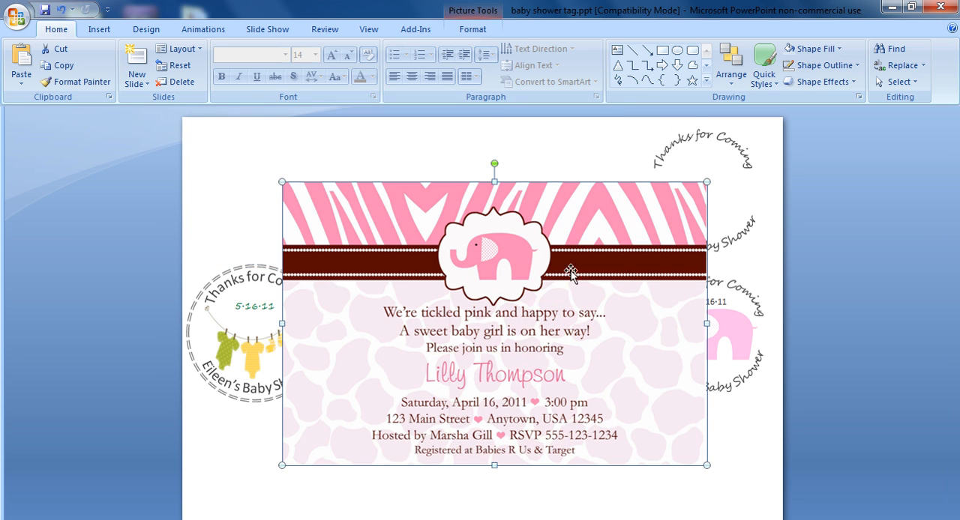
left_click(472, 29)
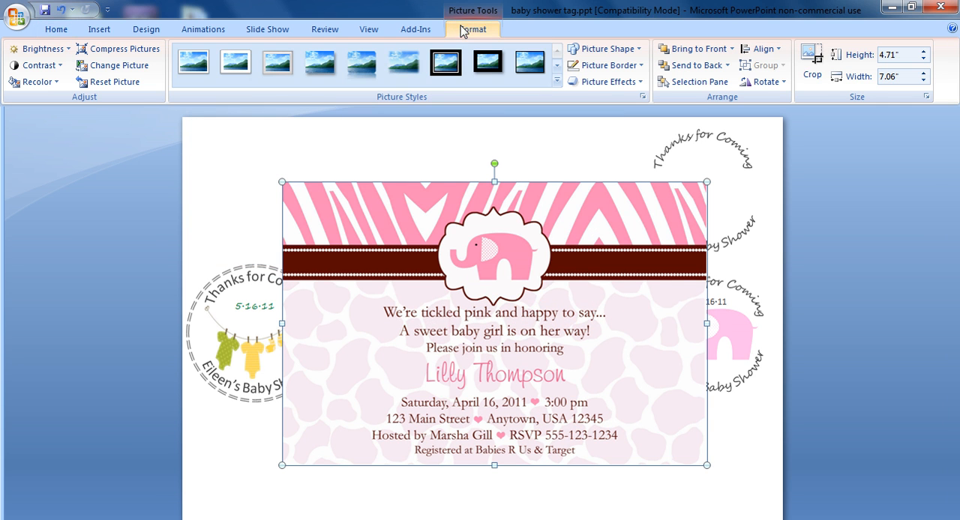
left_click(811, 64)
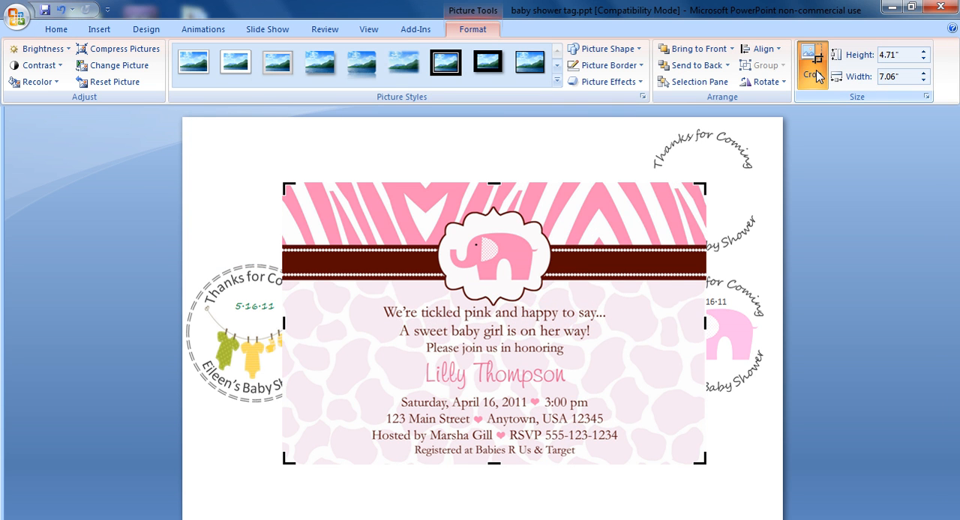
left_click(811, 63)
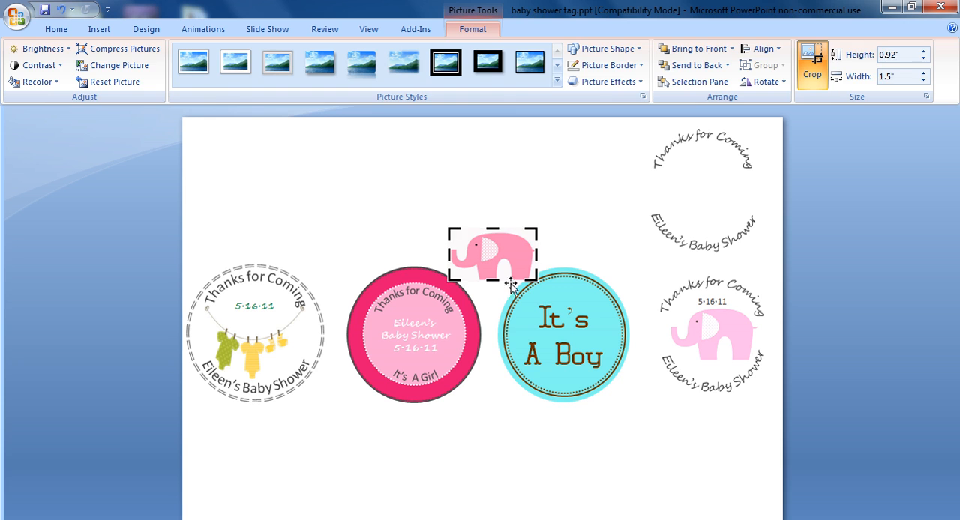
Move the cropped elephant into the top-right tag, enlarge it, and adjust its stacking order.
left_click(811, 64)
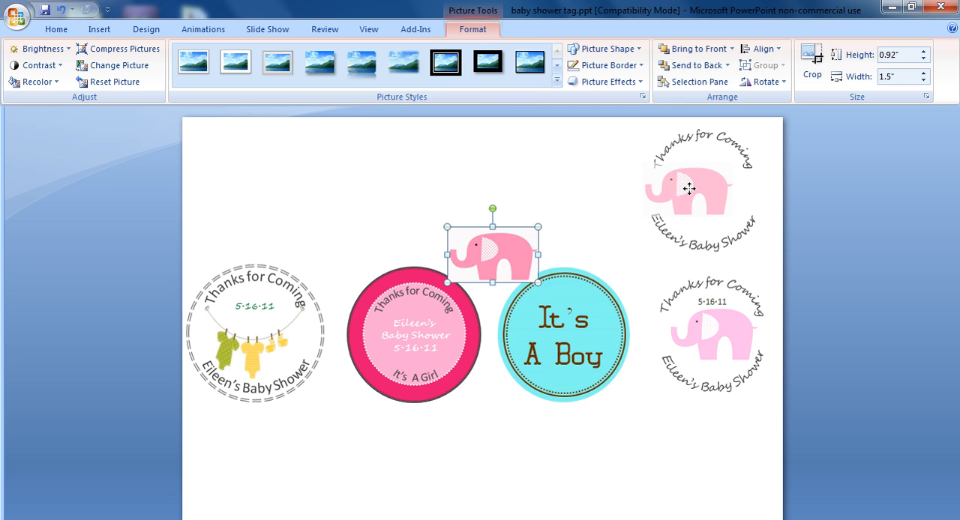
left_click_drag(492, 251, 701, 189)
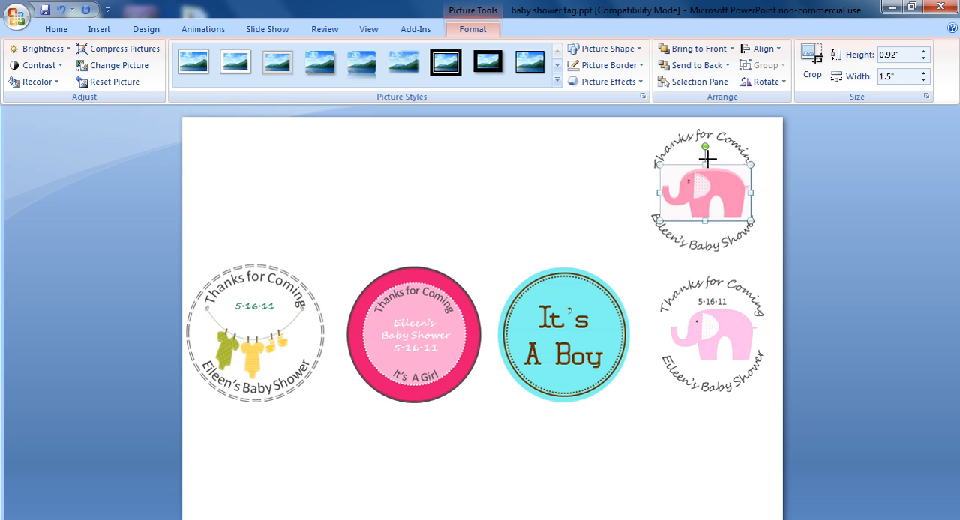
left_click_drag(704, 147, 704, 141)
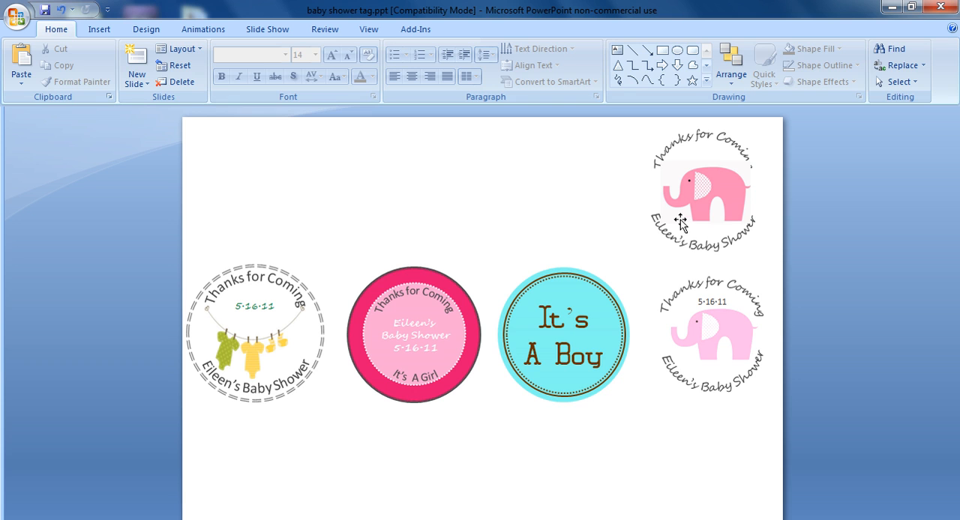
right_click(701, 194)
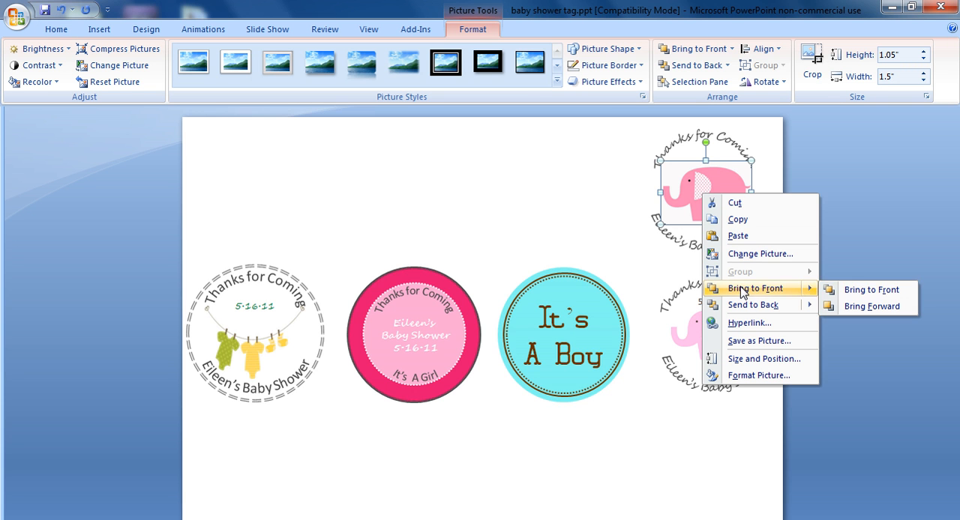
left_click(870, 289)
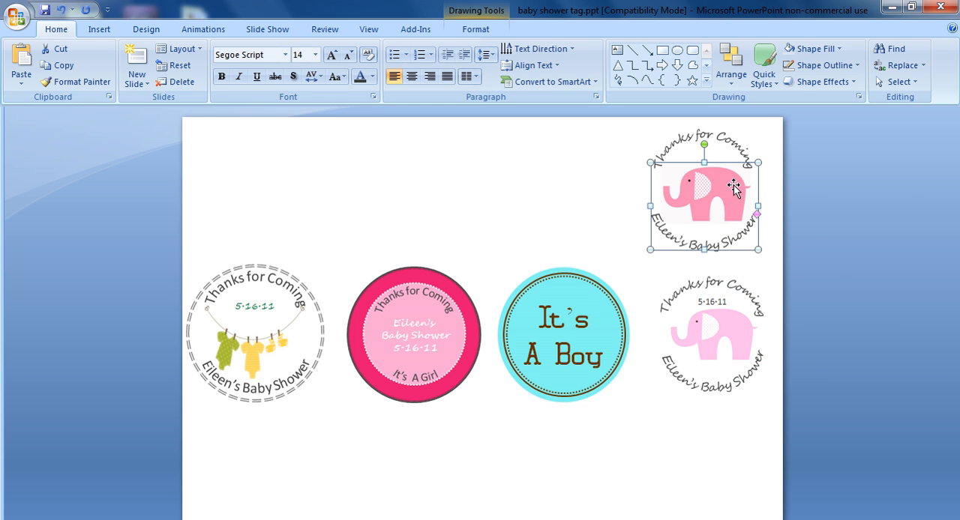
mouse_move(136, 60)
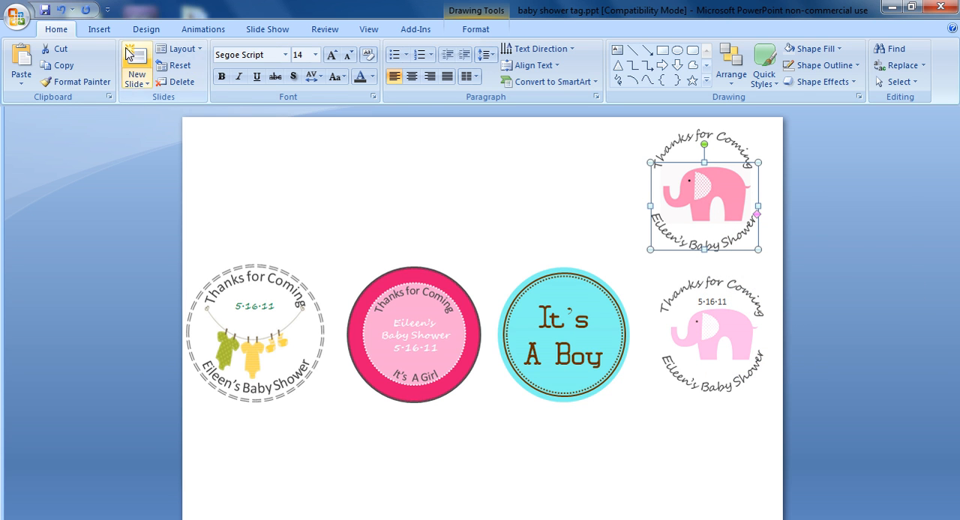
Move the arched text in the top-right tag lower around the elephant.
left_click(475, 29)
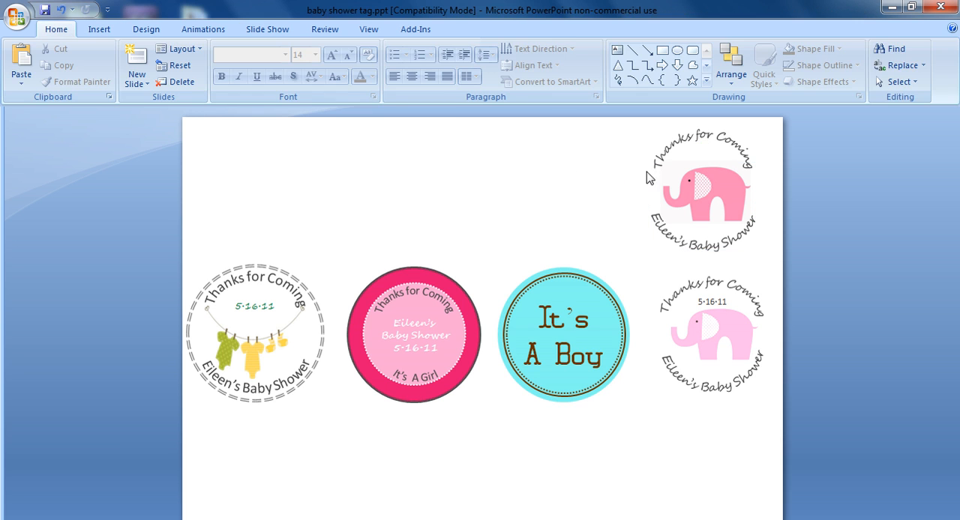
left_click(701, 187)
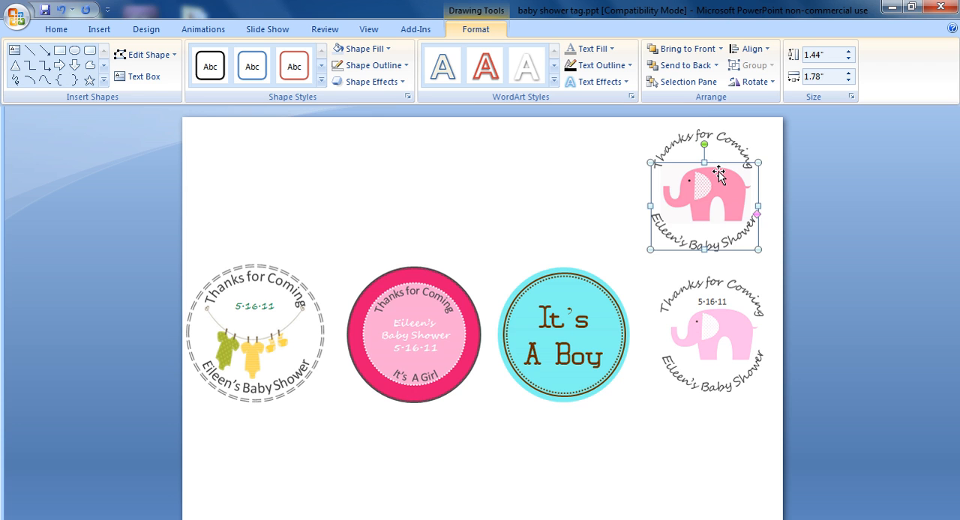
left_click_drag(718, 176, 734, 218)
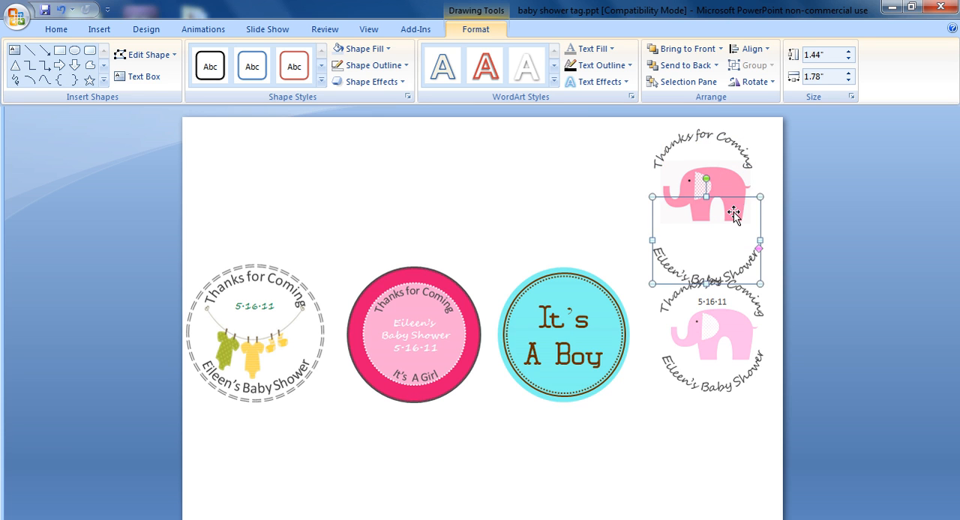
mouse_move(744, 202)
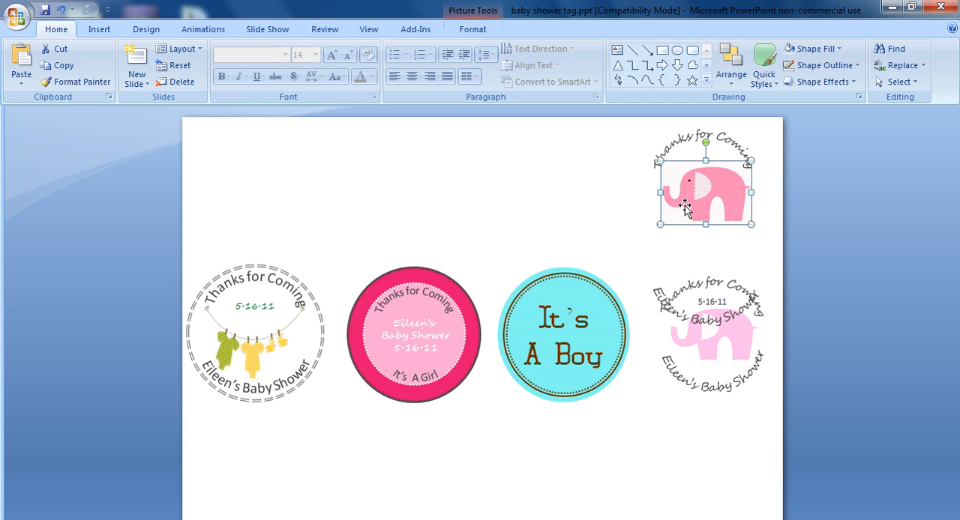
Brighten the elephant picture to a paler pink and deselect to review the tag.
left_click(472, 28)
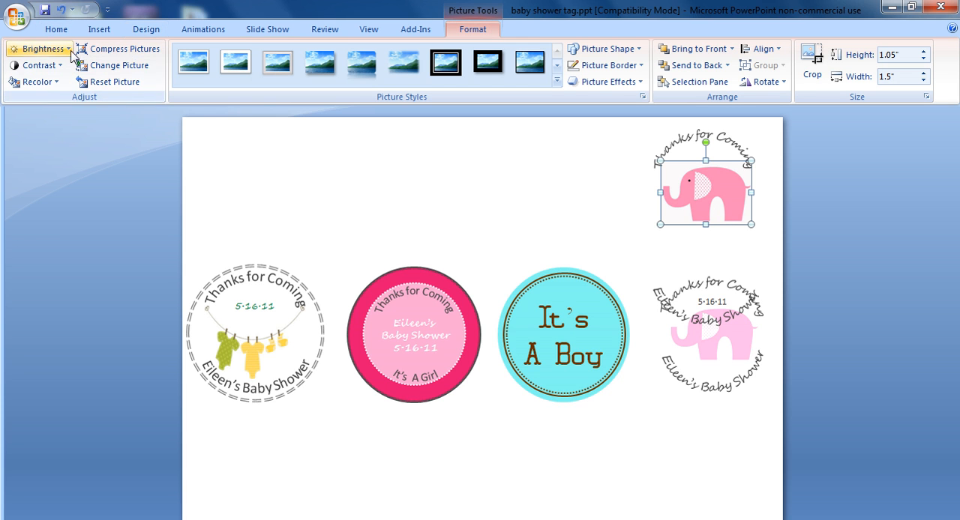
left_click(37, 49)
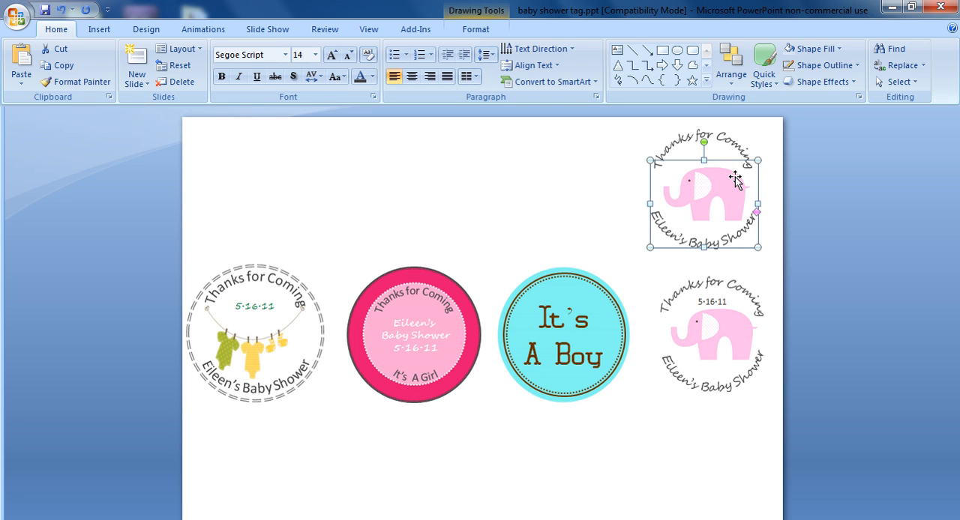
mouse_move(455, 180)
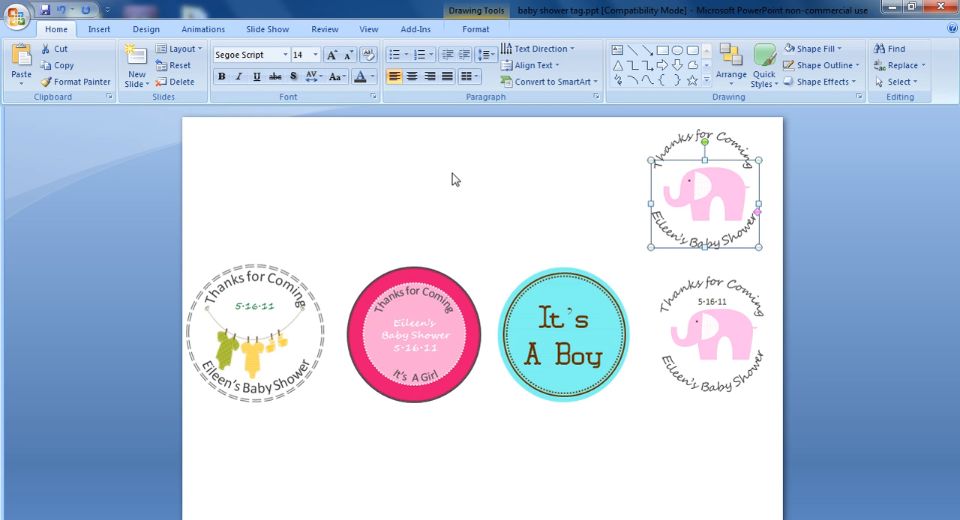
left_click(455, 180)
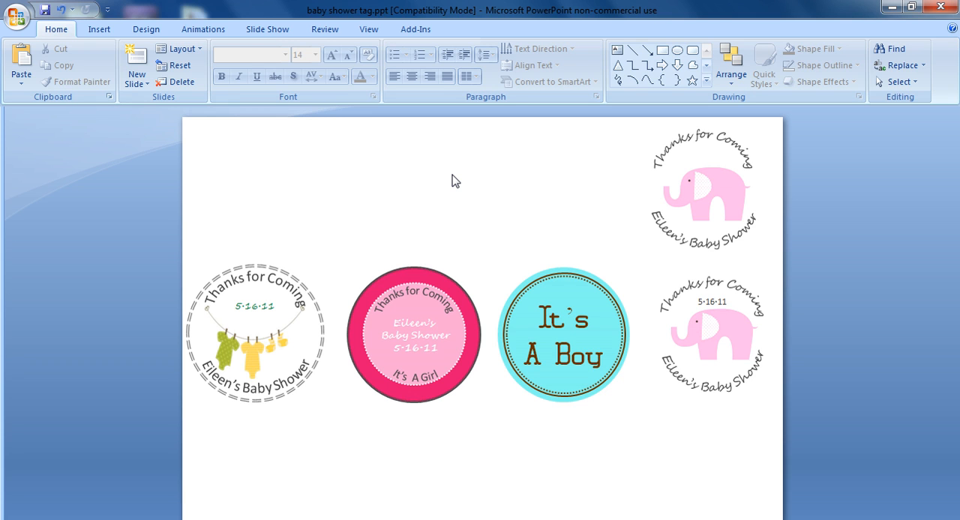
Add a text box above the tags reading 51611 at font size 10.
left_click(99, 29)
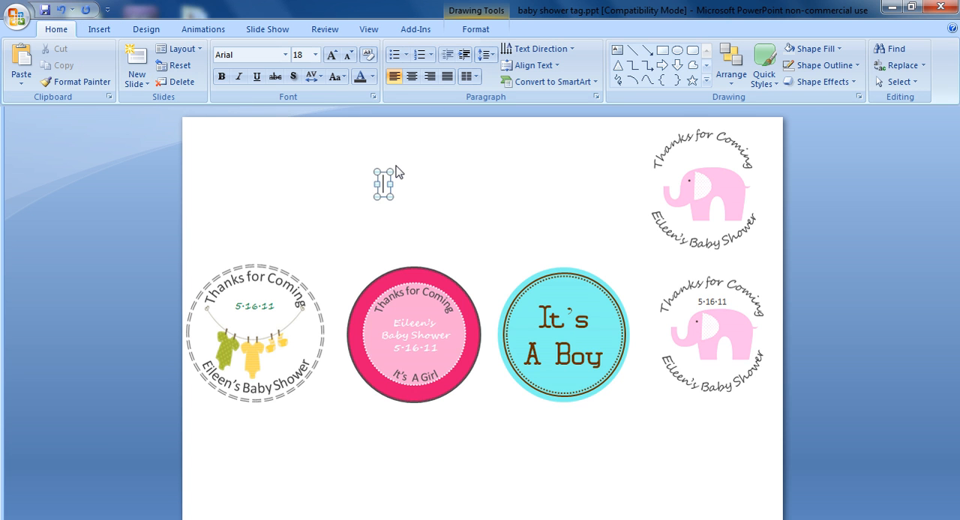
type("51611")
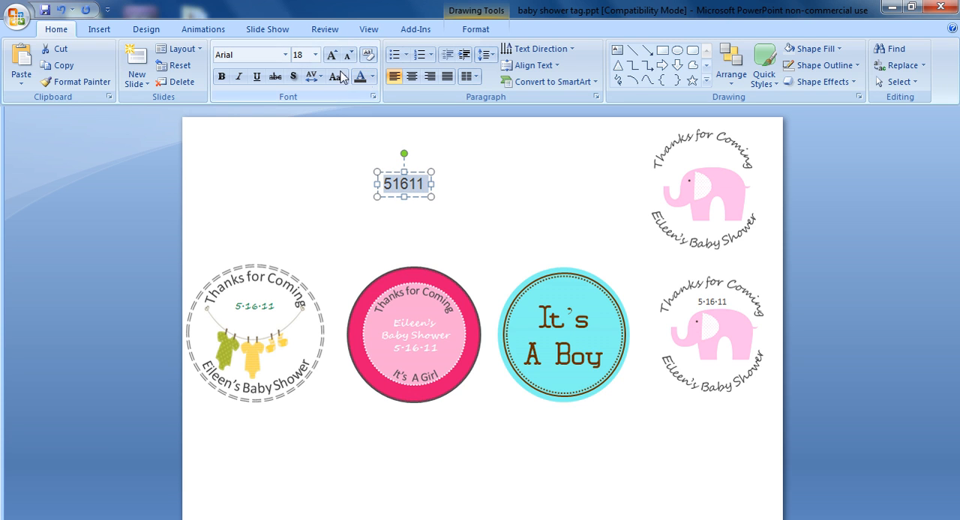
left_click(315, 54)
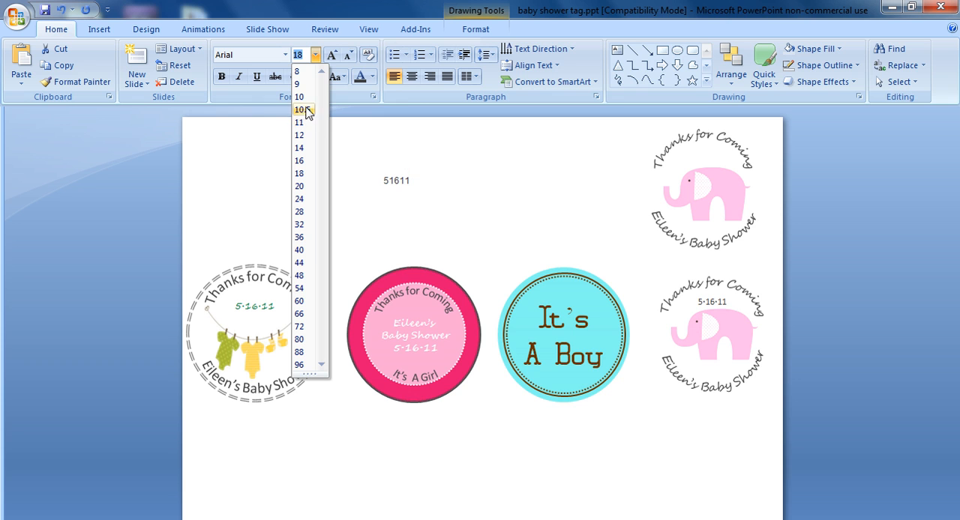
left_click(299, 110)
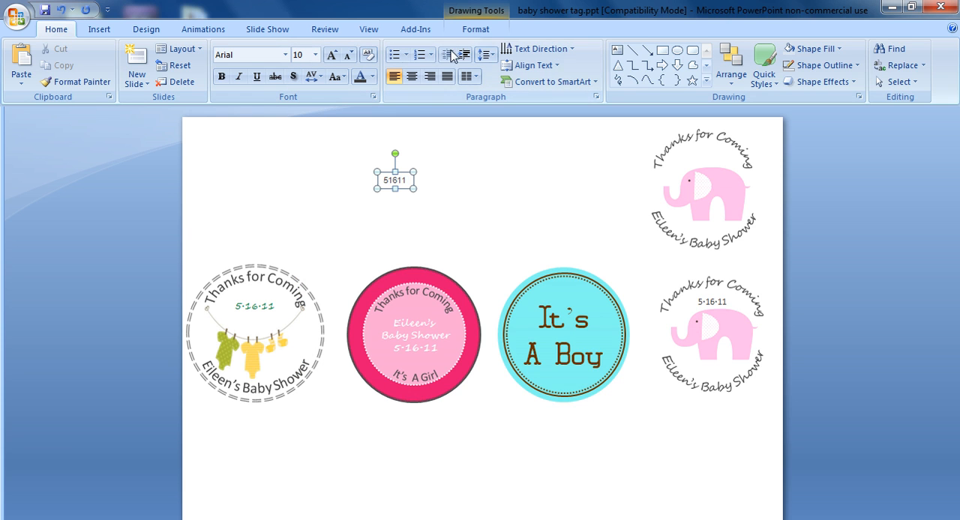
left_click(99, 28)
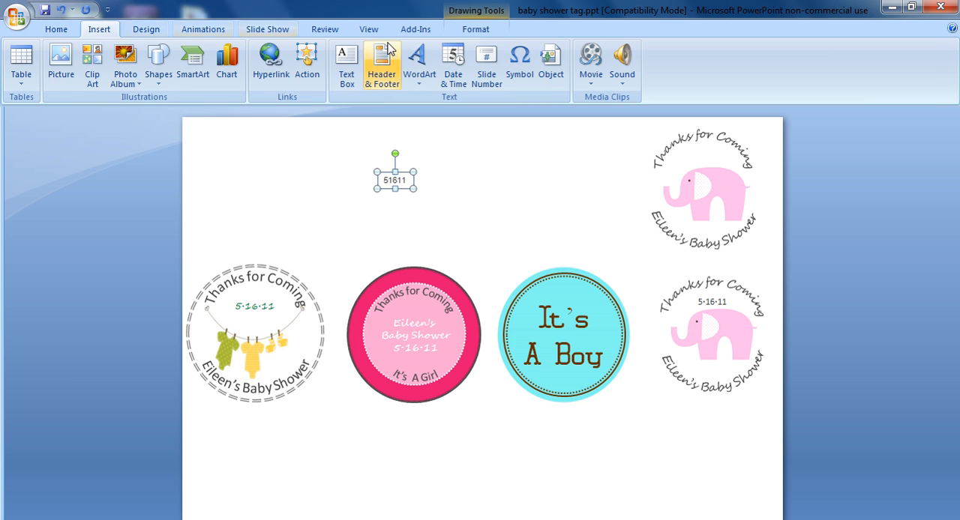
Insert middle-dot symbols so the date reads 5·16·11, and move it into the elephant tag.
left_click(519, 62)
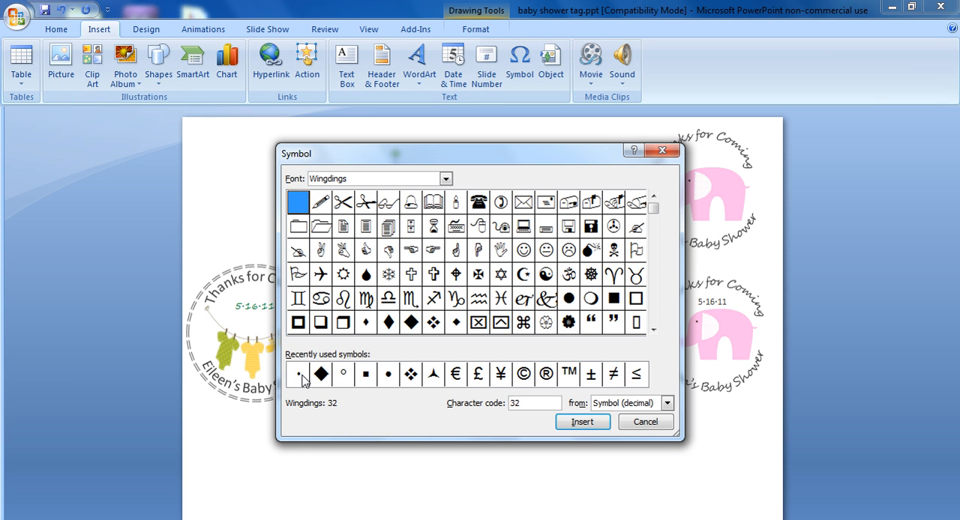
left_click(644, 422)
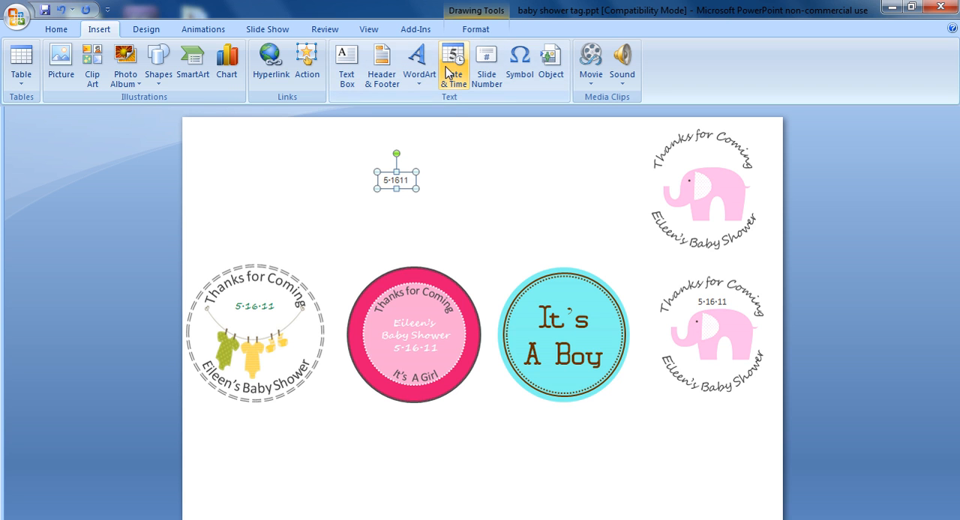
left_click(519, 61)
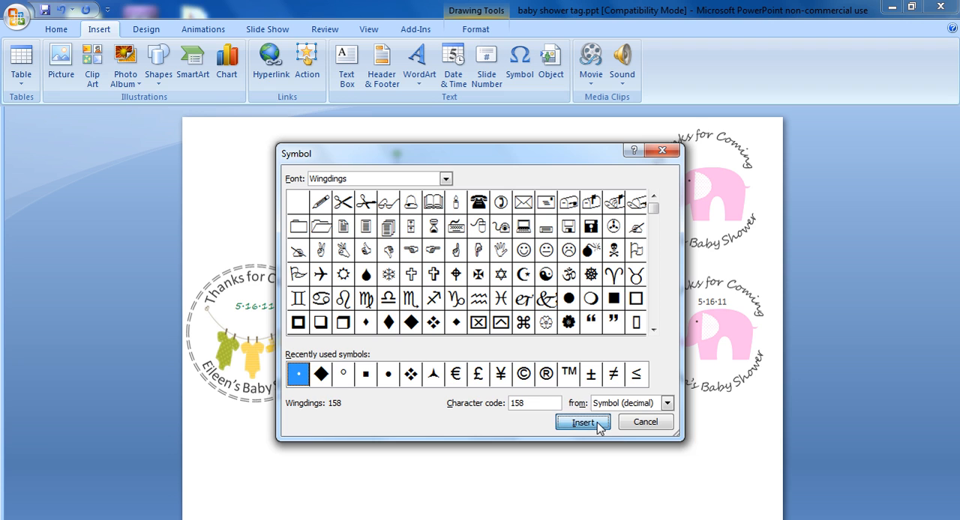
left_click(583, 422)
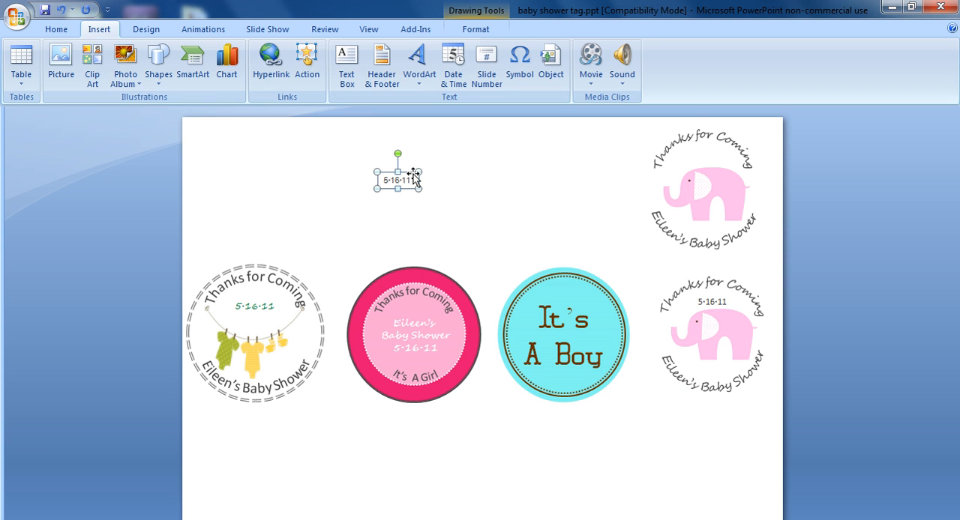
left_click_drag(397, 180, 697, 155)
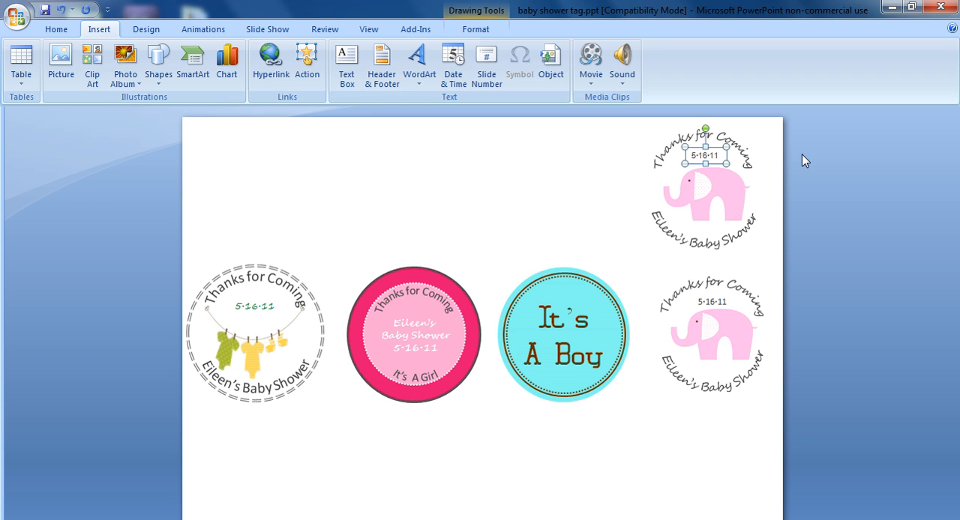
left_click(594, 208)
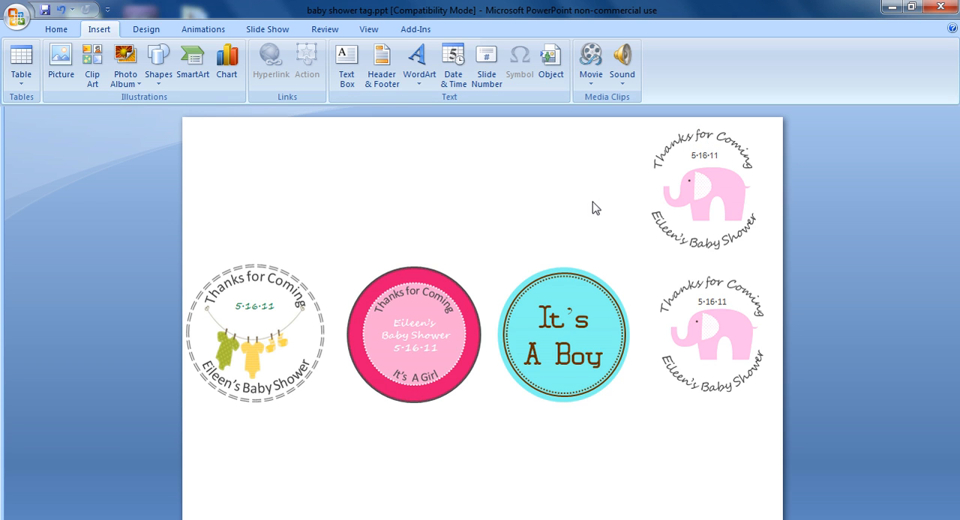
mouse_move(458, 453)
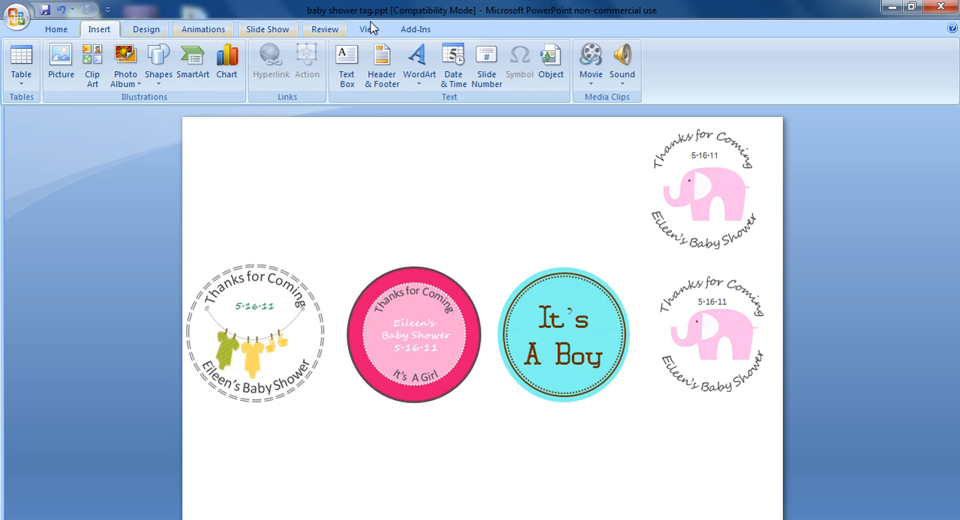
Turn on the ruler and gridlines from the View tab.
left_click(368, 28)
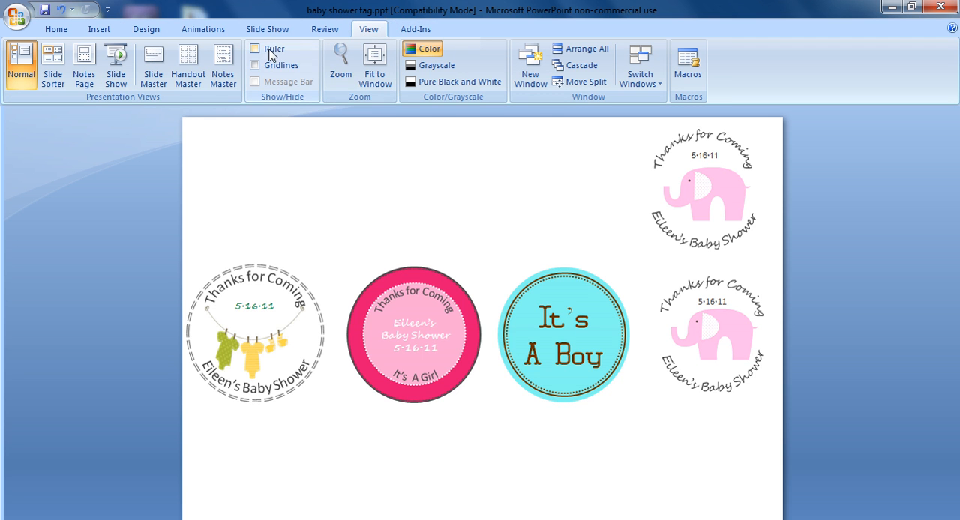
left_click(255, 66)
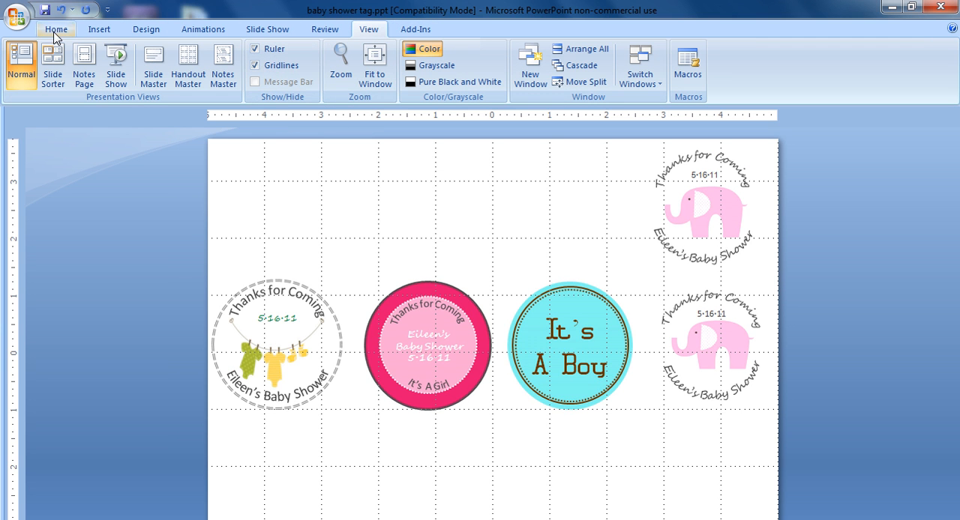
Draw a circle with the Oval shape and move it above the pink Girl tag.
left_click(192, 60)
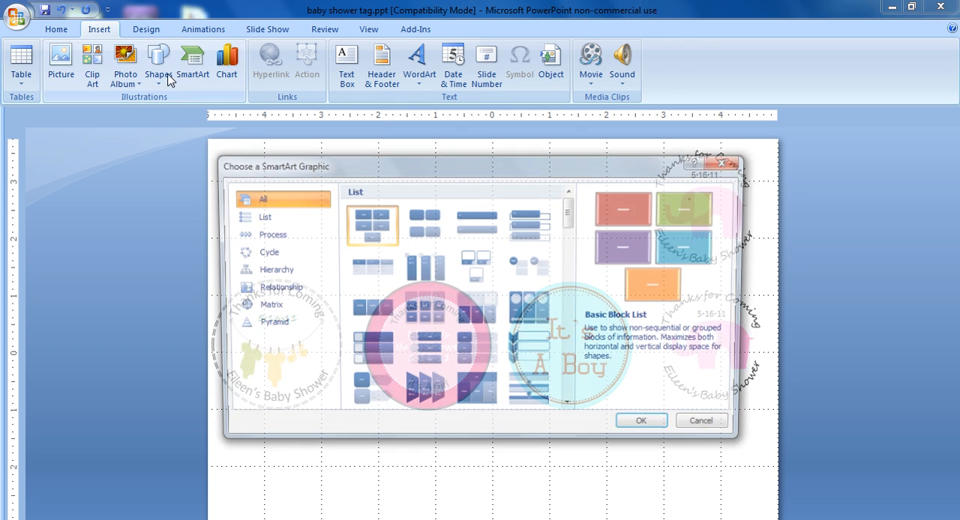
left_click(158, 64)
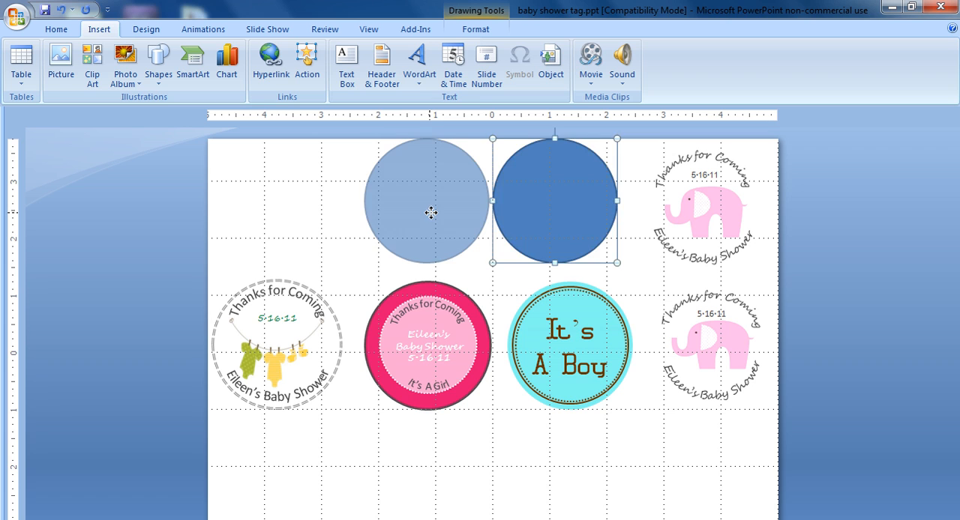
left_click_drag(555, 200, 423, 212)
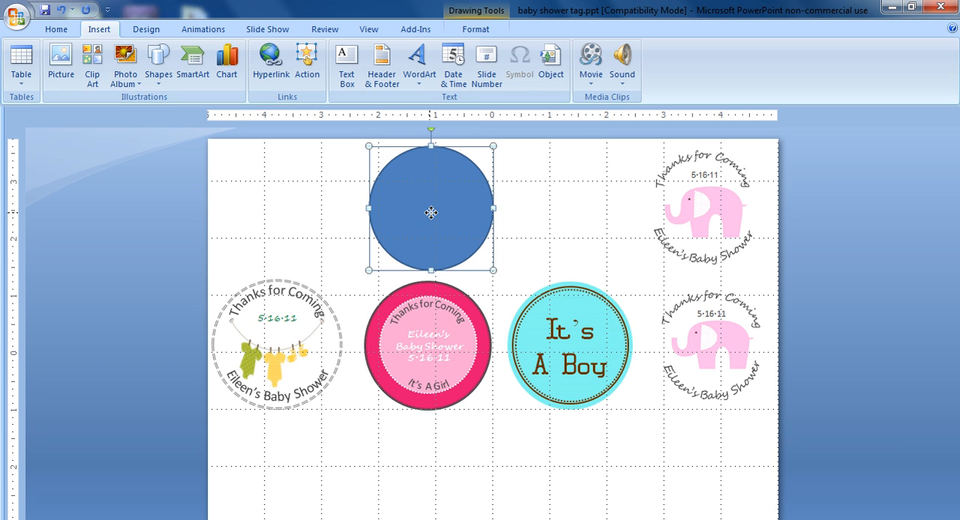
Hide the ruler and gridlines, then give the circle a hot pink fill and dark outline.
left_click(368, 29)
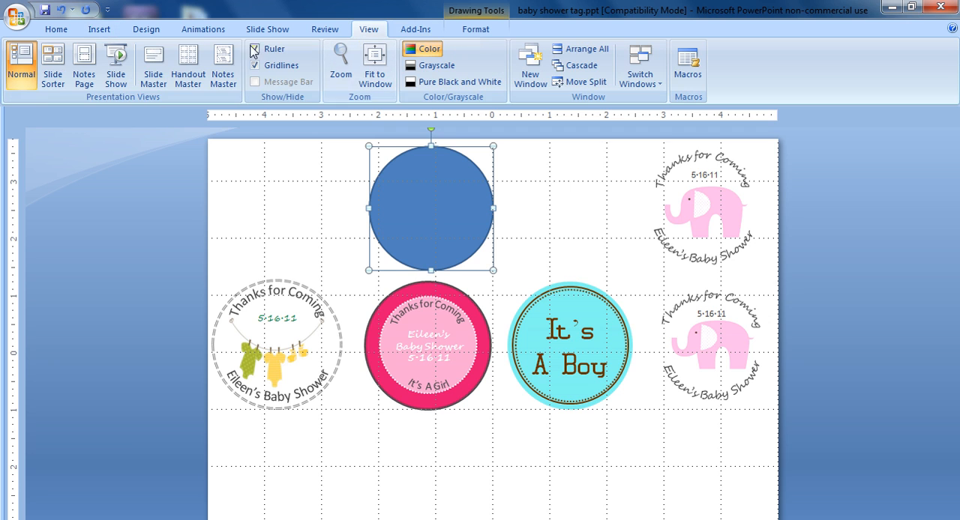
left_click(255, 48)
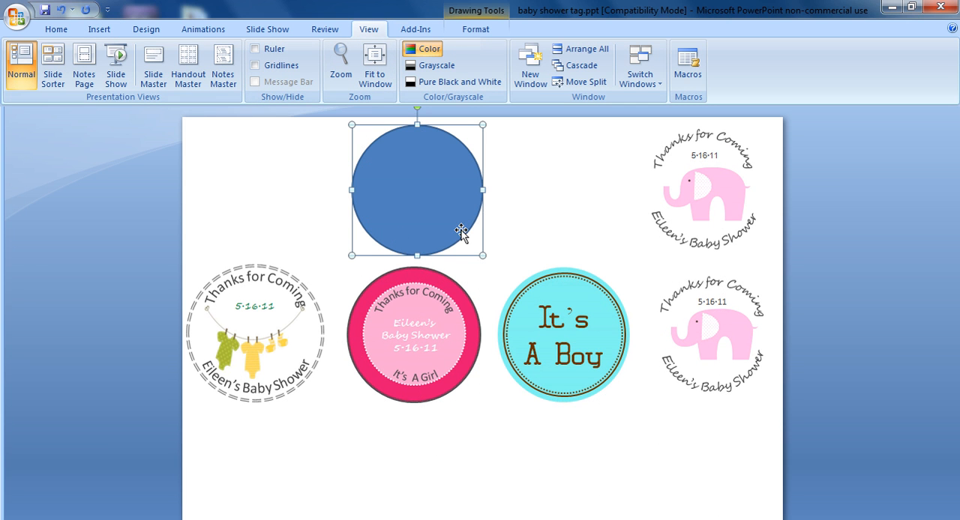
mouse_move(463, 180)
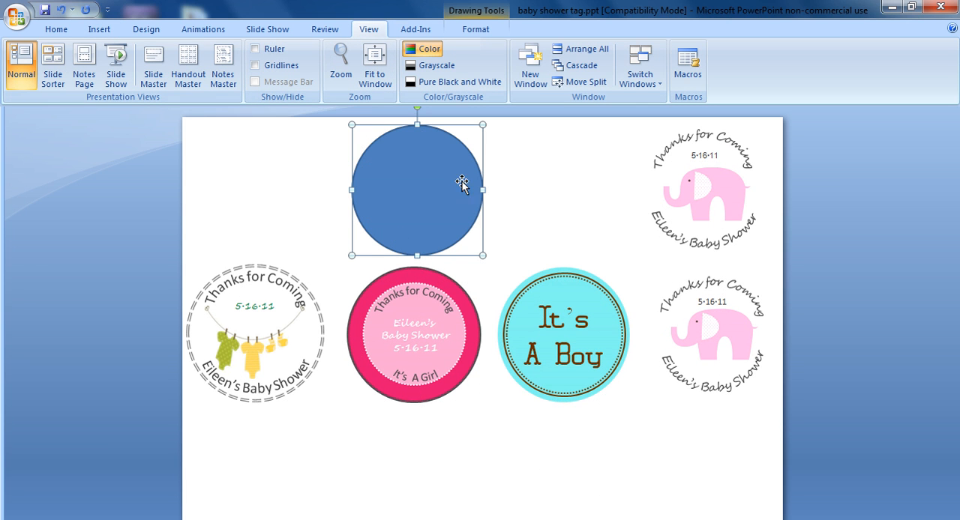
left_click(476, 28)
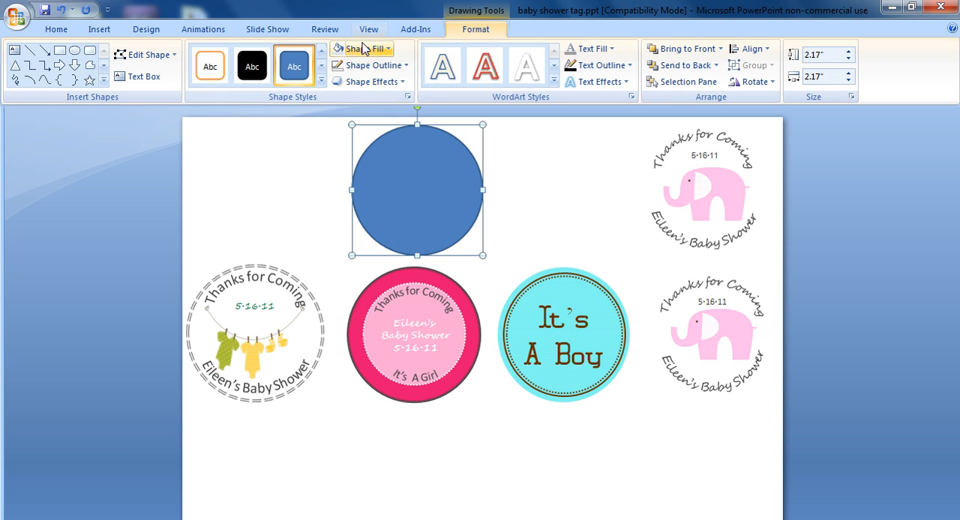
left_click(361, 48)
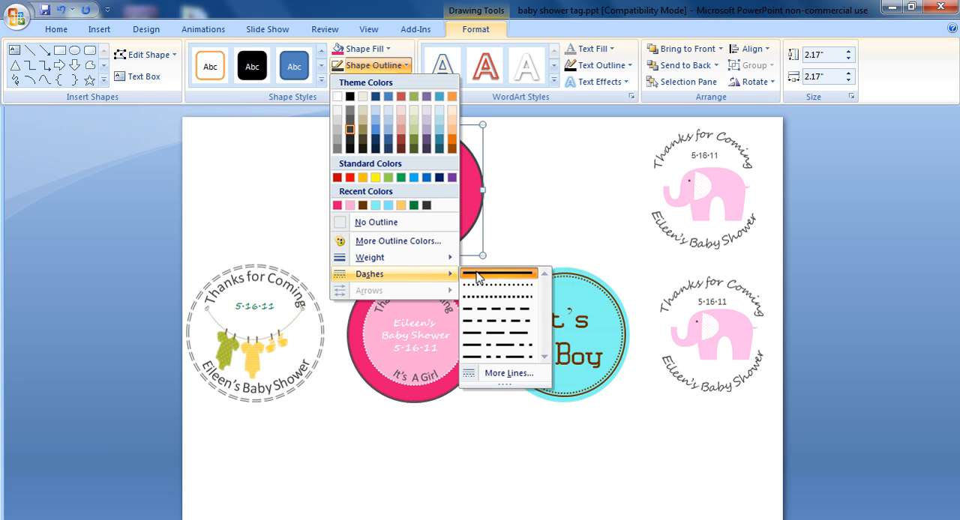
left_click(508, 373)
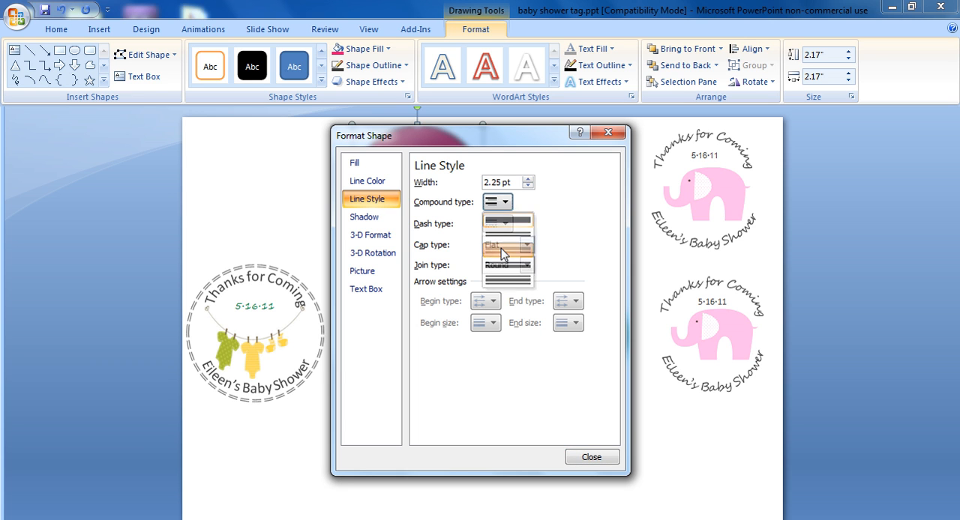
left_click(491, 245)
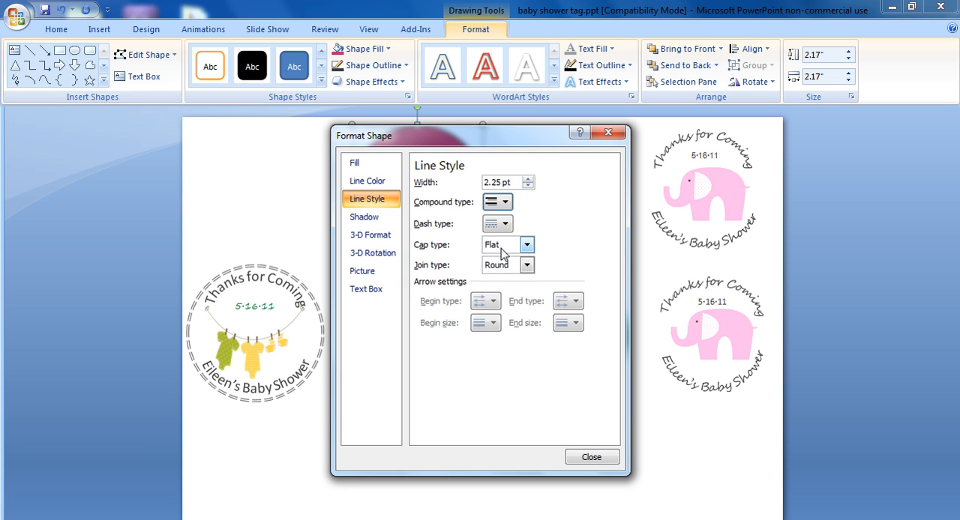
left_click(591, 457)
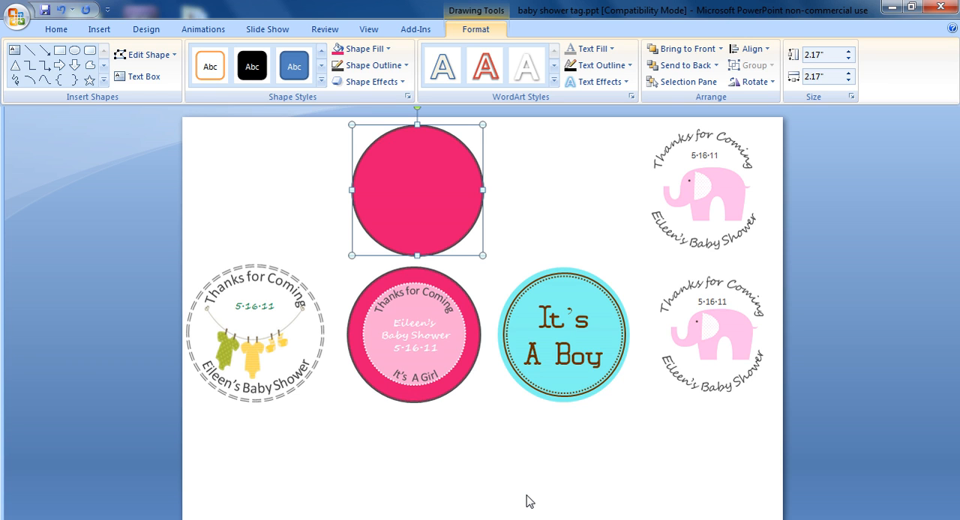
mouse_move(129, 43)
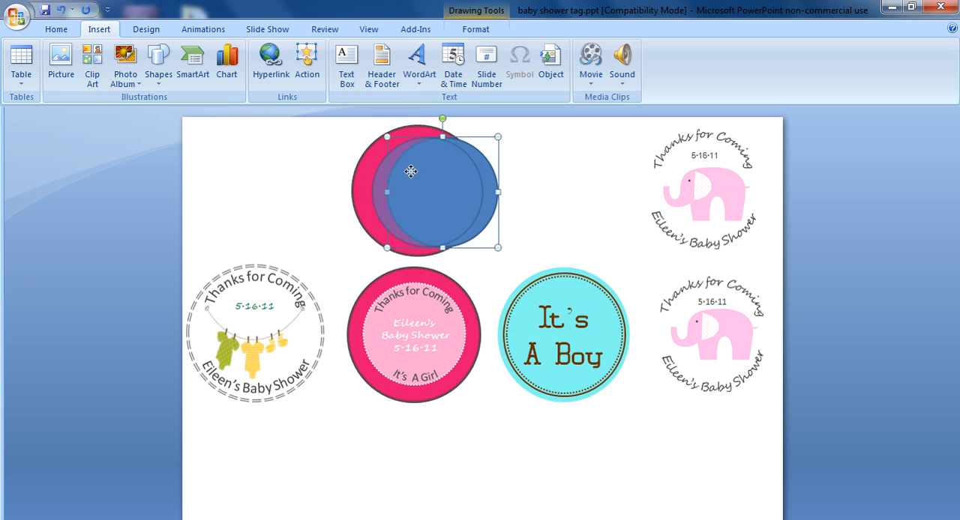
Centre the smaller circle inside the pink circle, then deselect to check the ring.
left_click_drag(410, 172, 418, 189)
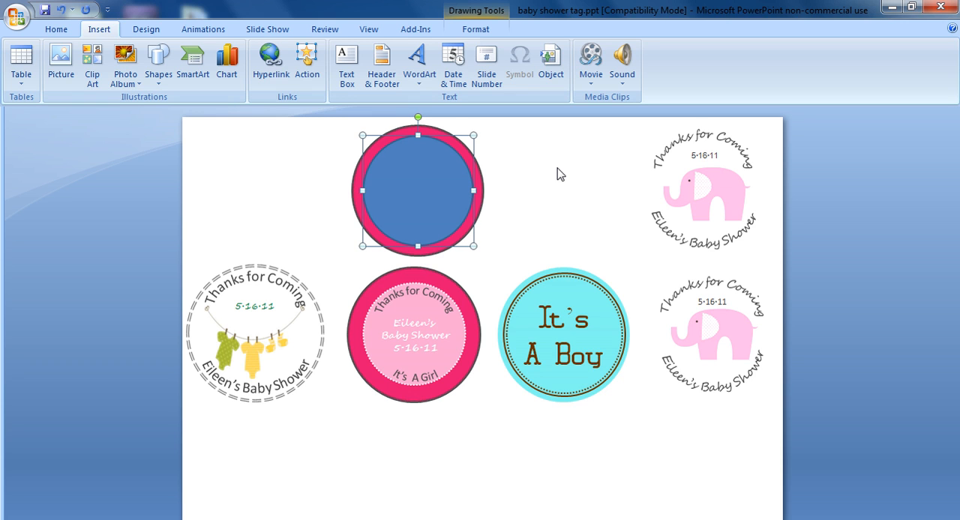
mouse_move(473, 245)
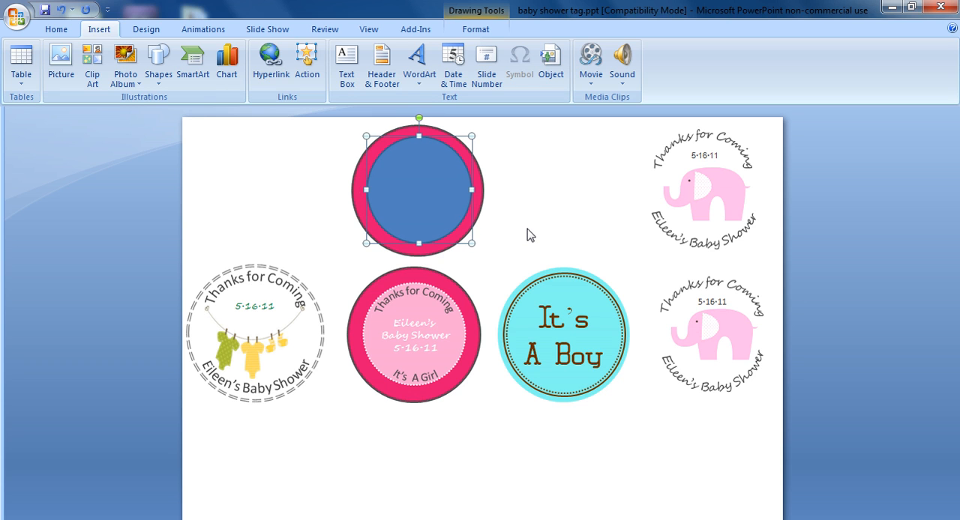
left_click(531, 204)
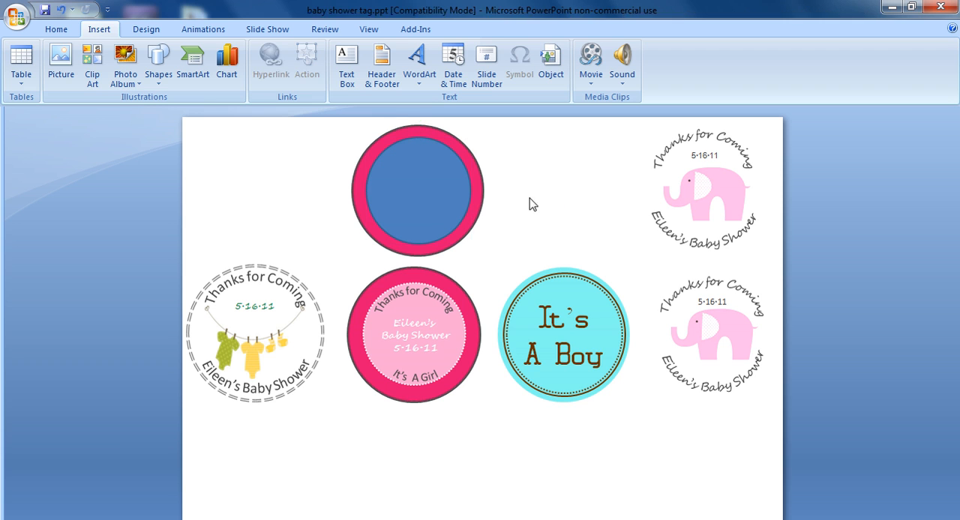
Give the inner circle a pale pink fill and a white round-dot outline.
left_click(418, 191)
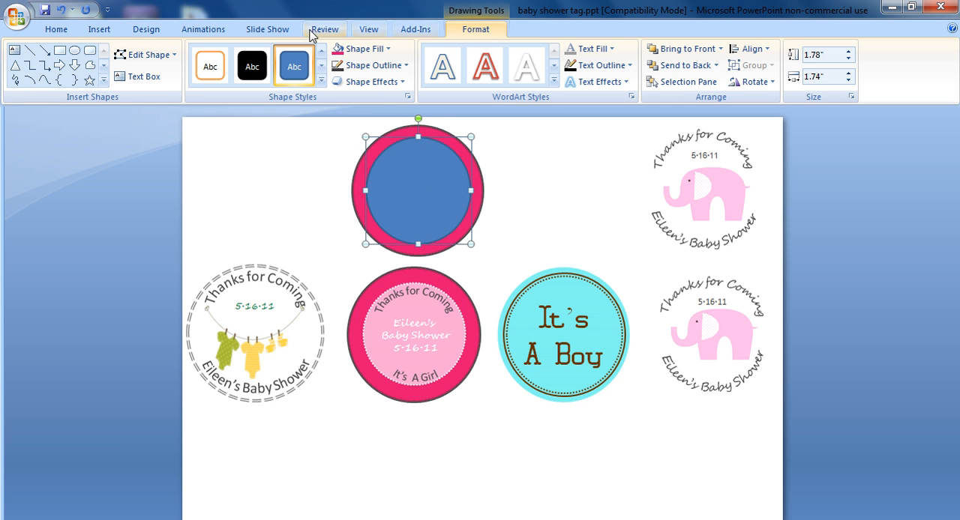
left_click(367, 48)
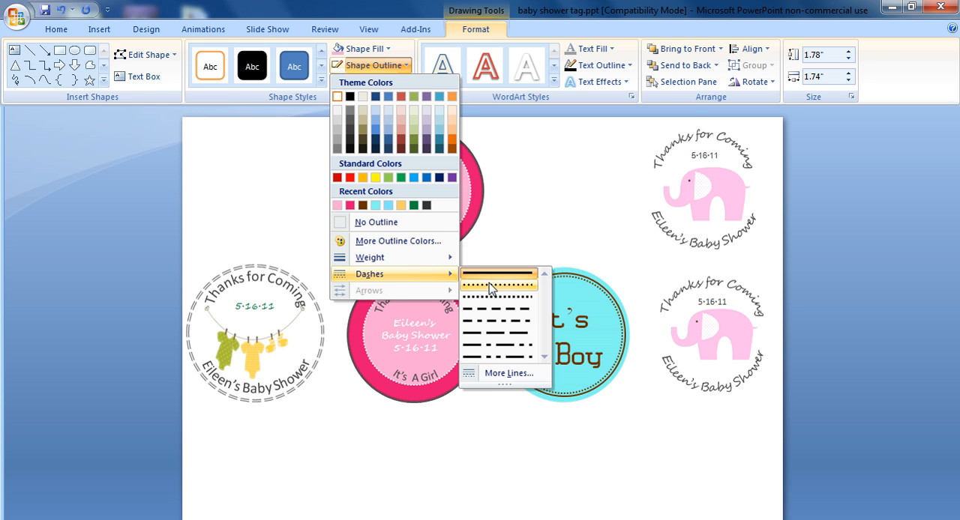
left_click(499, 286)
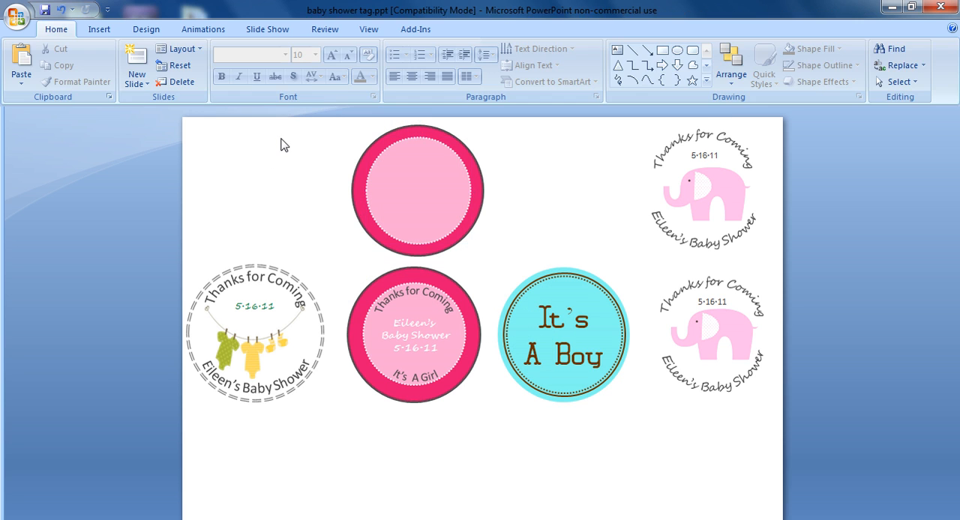
mouse_move(272, 208)
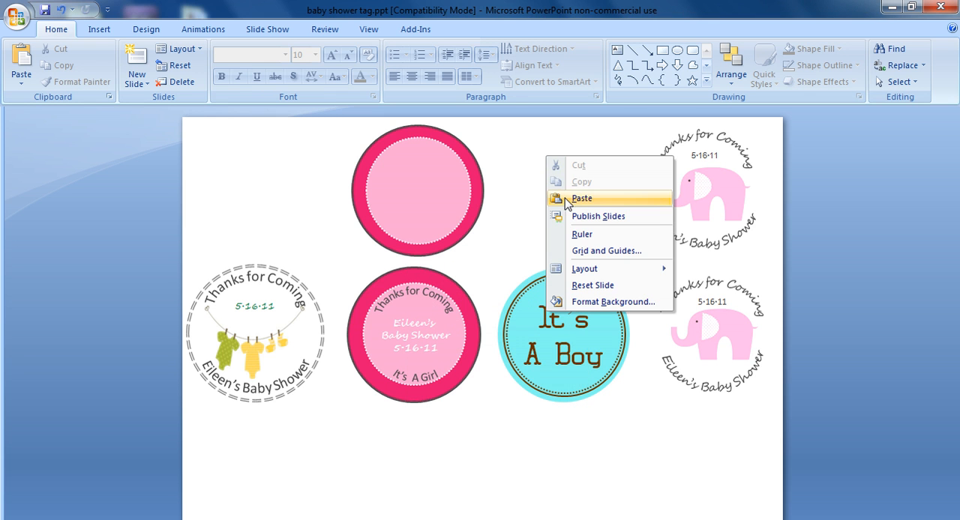
Paste the arched 'Thanks for Coming' heading and copy 'It's A Girl' onto the top tag.
left_click(581, 198)
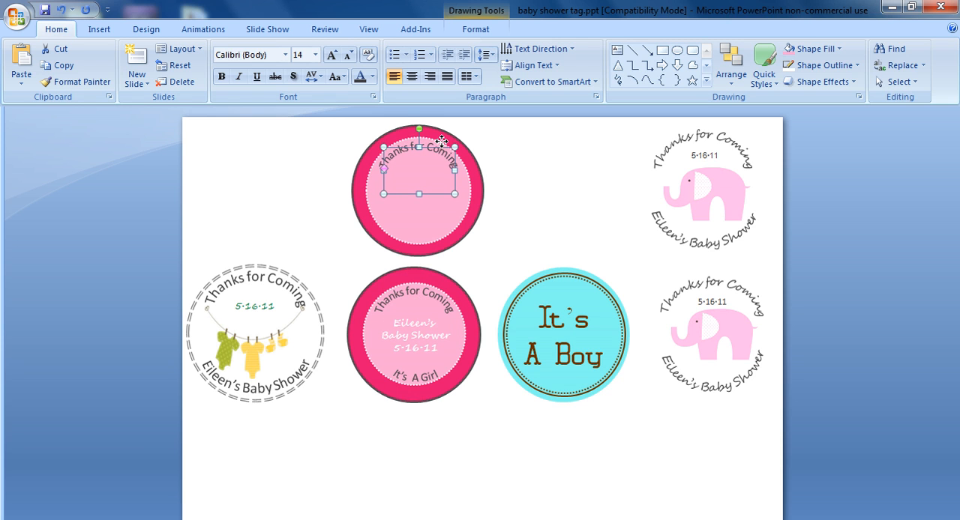
left_click(417, 371)
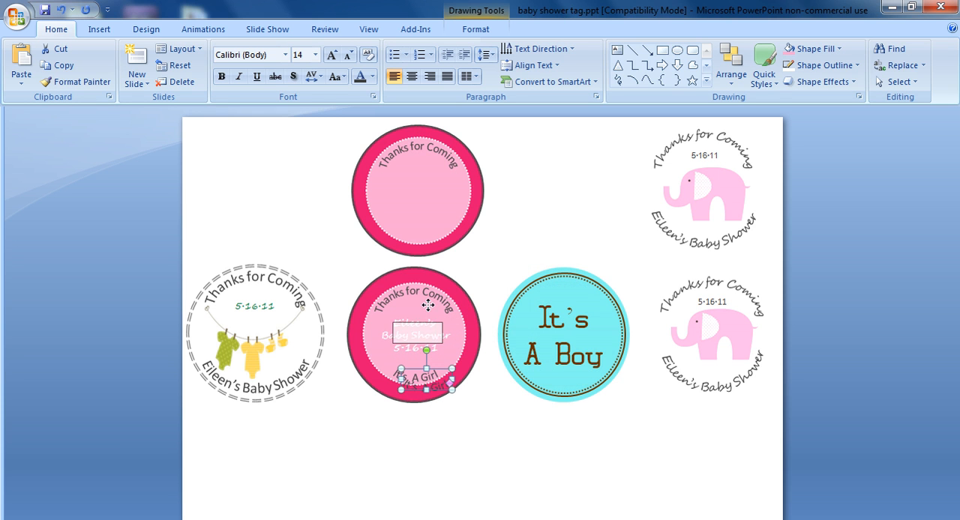
left_click_drag(417, 334, 416, 221)
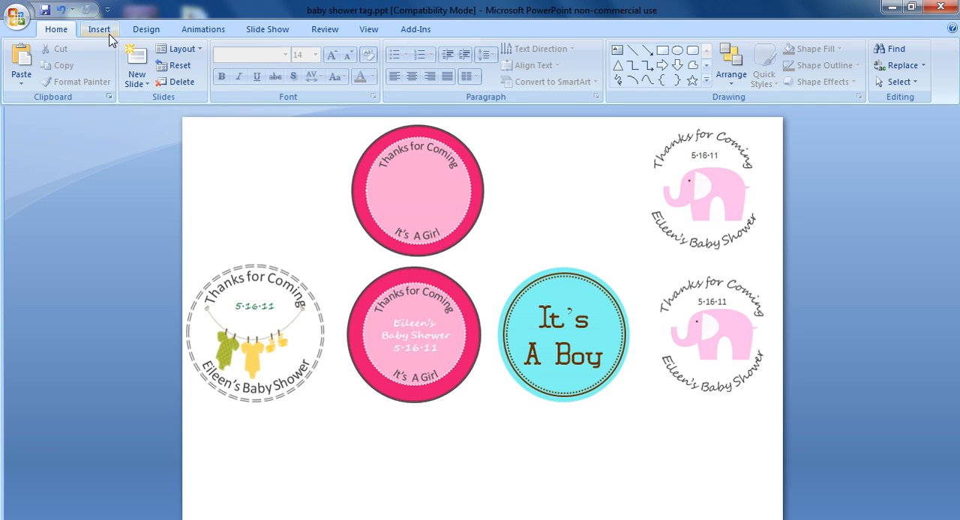
Add 'Eileen's Baby Shower' and '51611' centred on the top tag in white Segoe Script.
left_click(99, 28)
type("Eileen’s Baby")
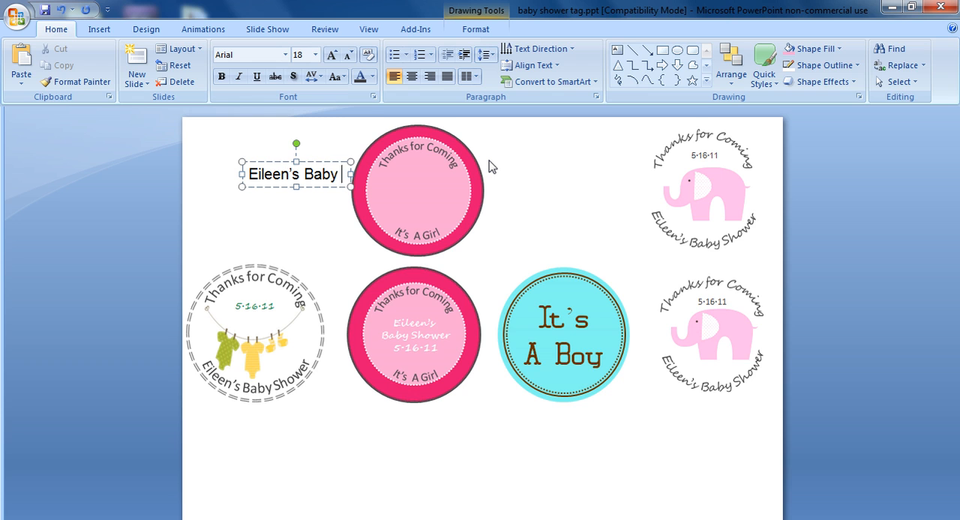
type("S")
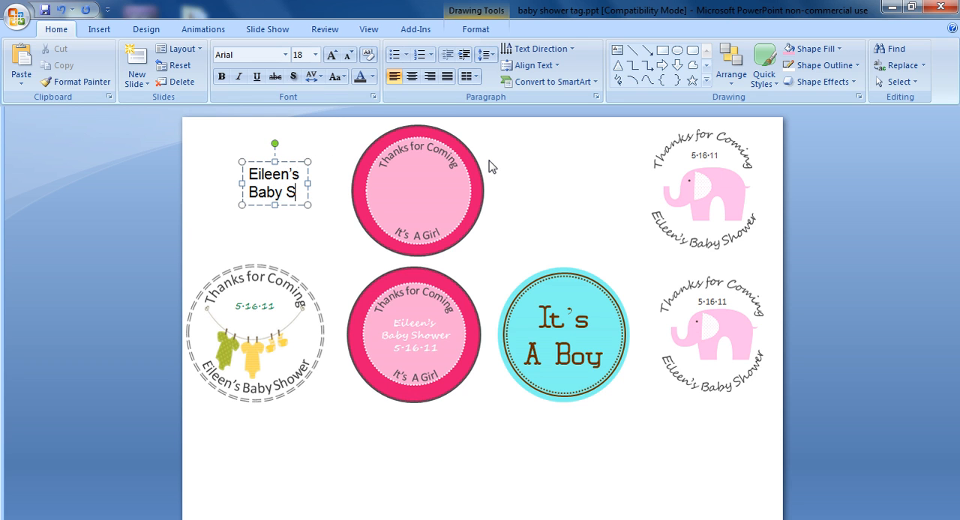
type("hower")
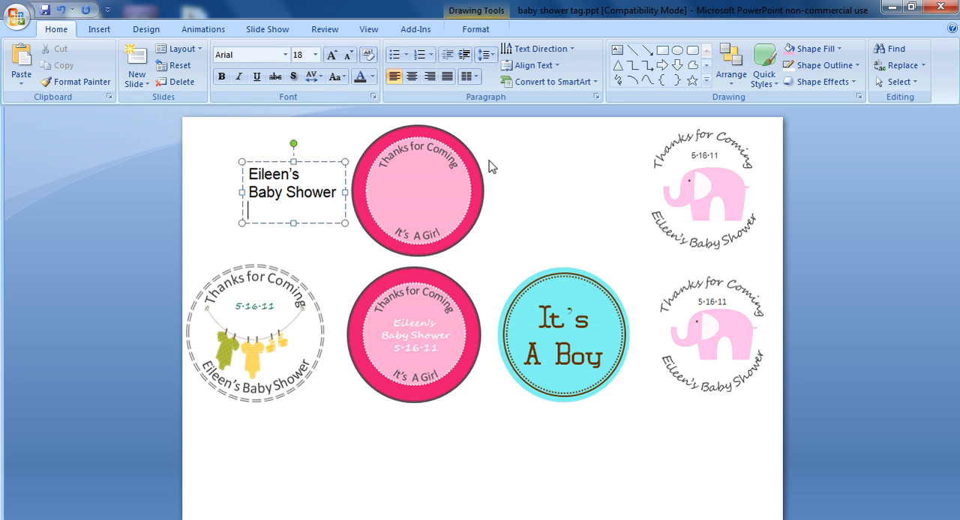
type("51611")
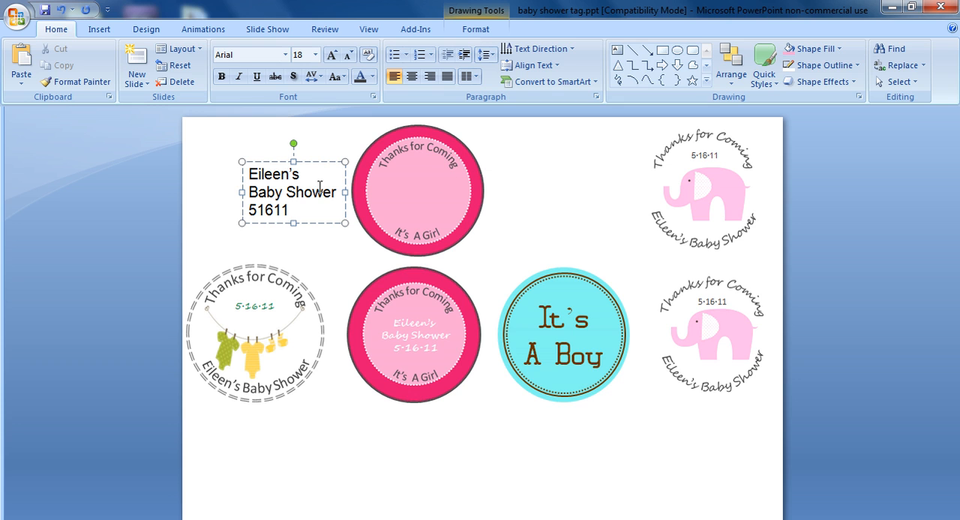
left_click_drag(293, 192, 418, 192)
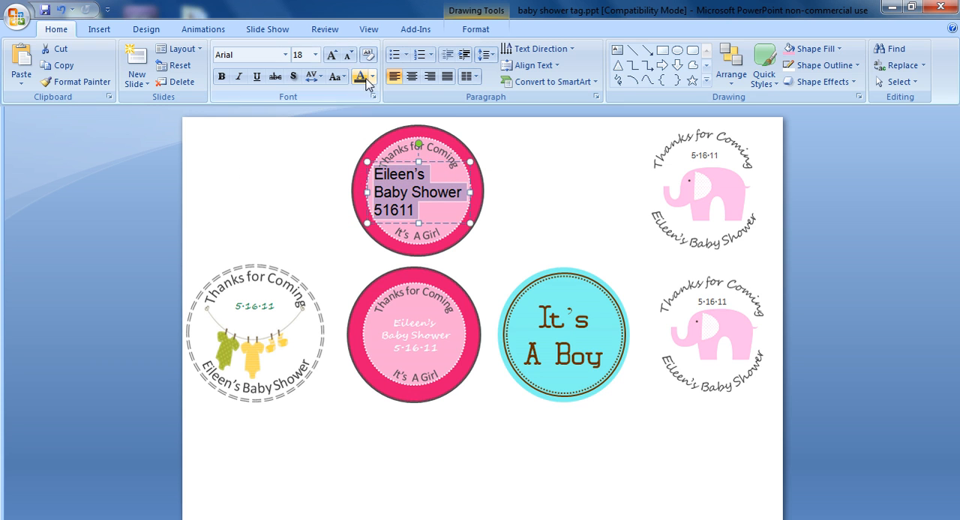
left_click(394, 76)
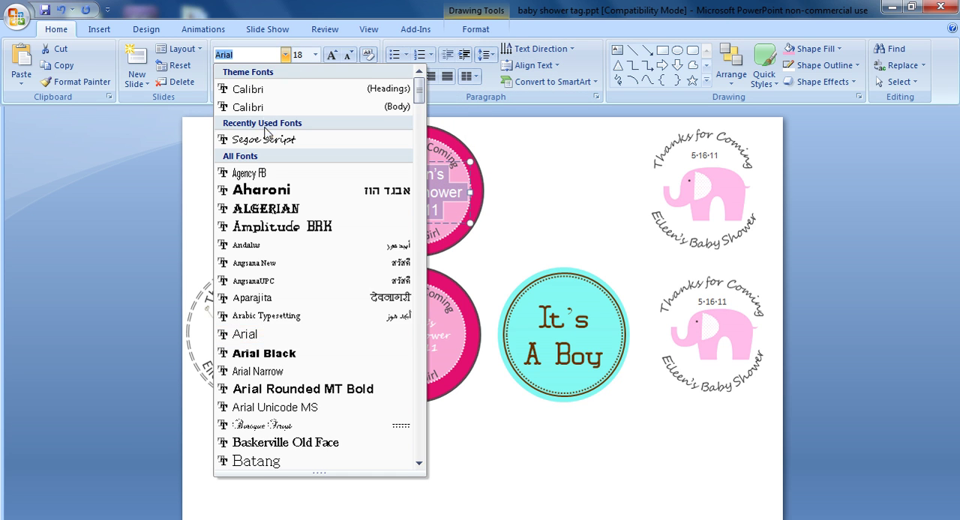
left_click(264, 139)
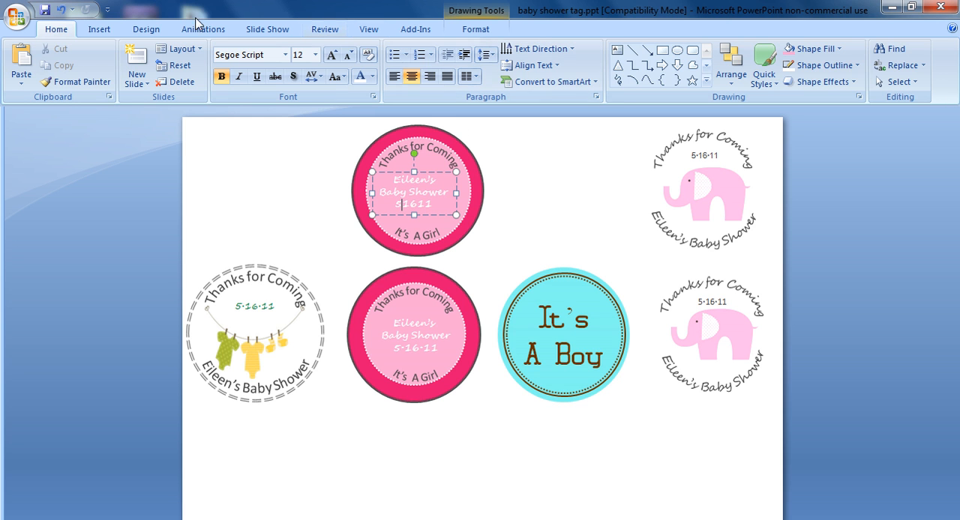
Insert middle-dot symbols between the date digits so it reads 5·16·11.
left_click(518, 60)
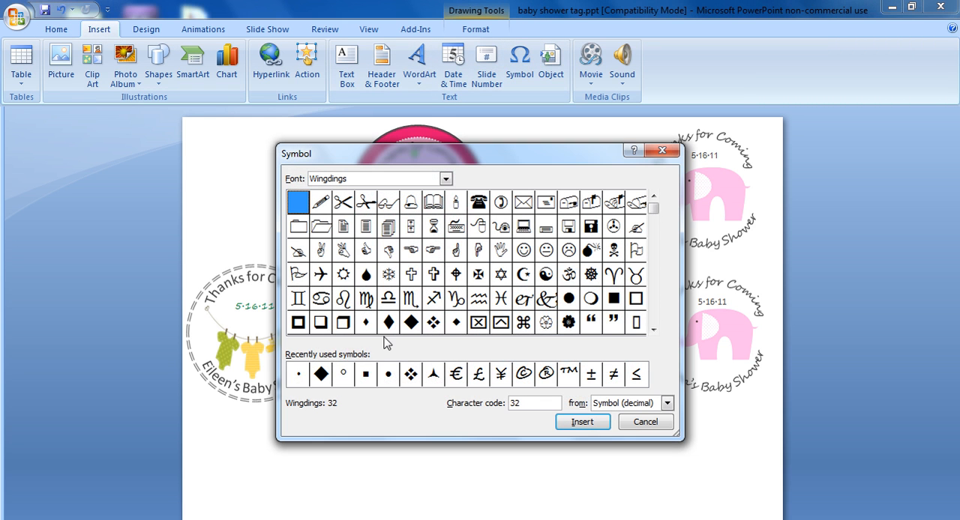
left_click(297, 373)
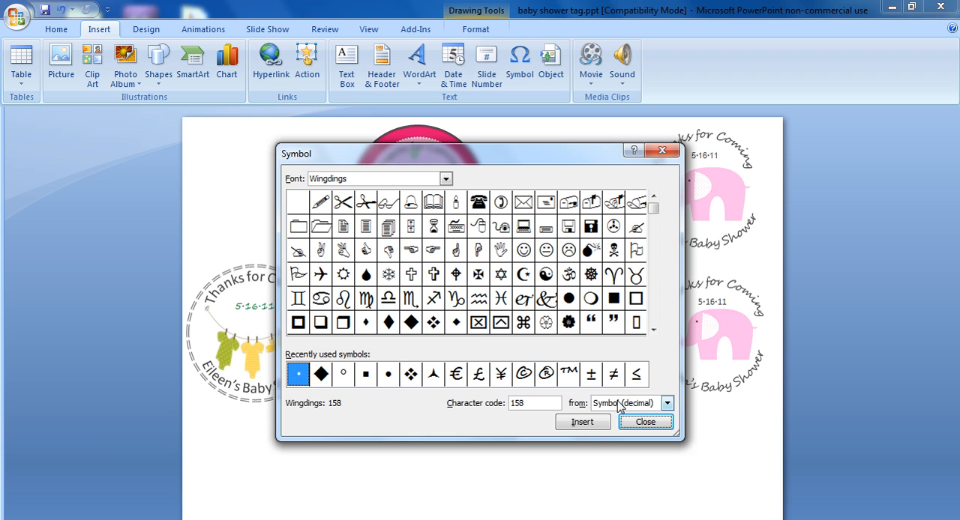
left_click(644, 421)
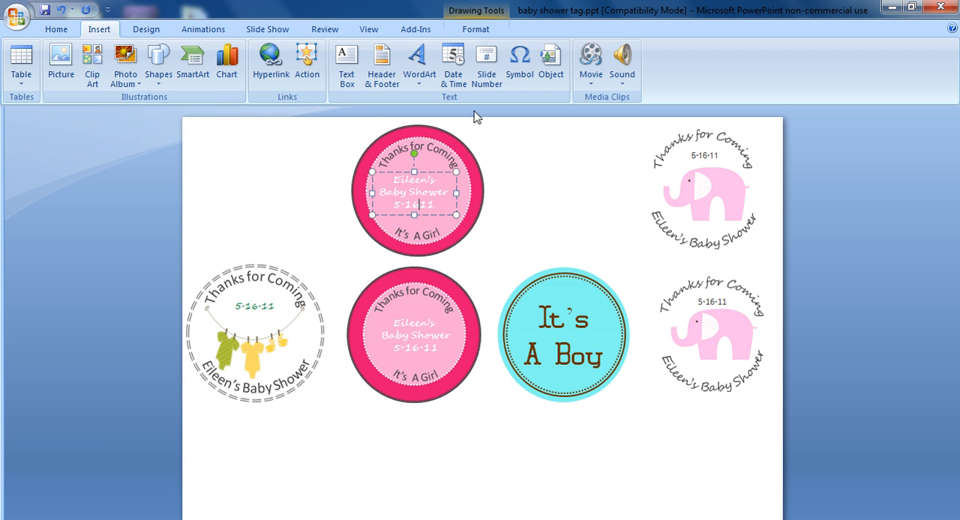
left_click(518, 64)
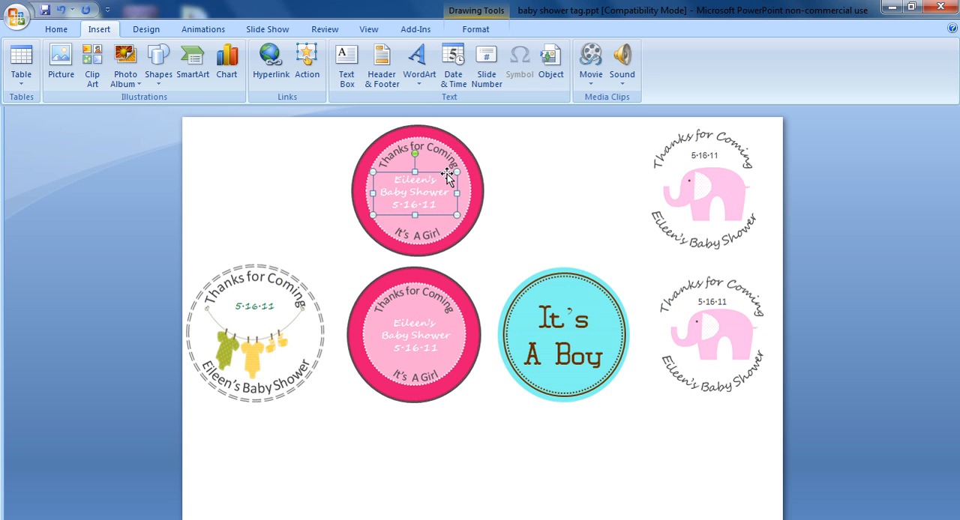
mouse_move(548, 185)
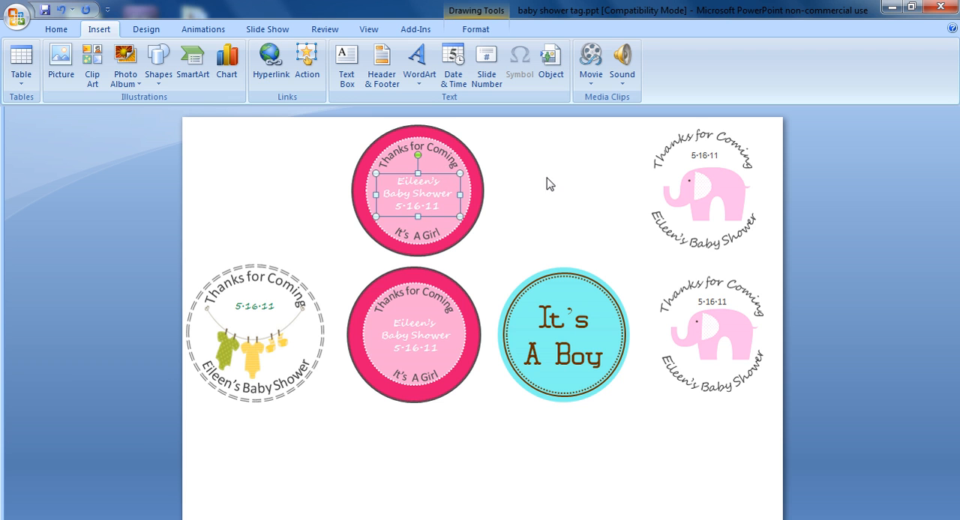
left_click(550, 183)
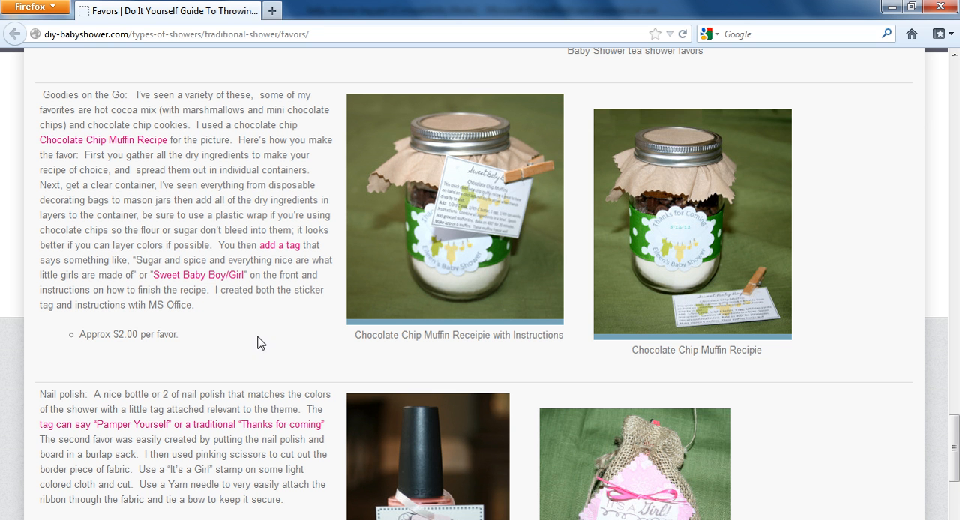
mouse_move(689, 217)
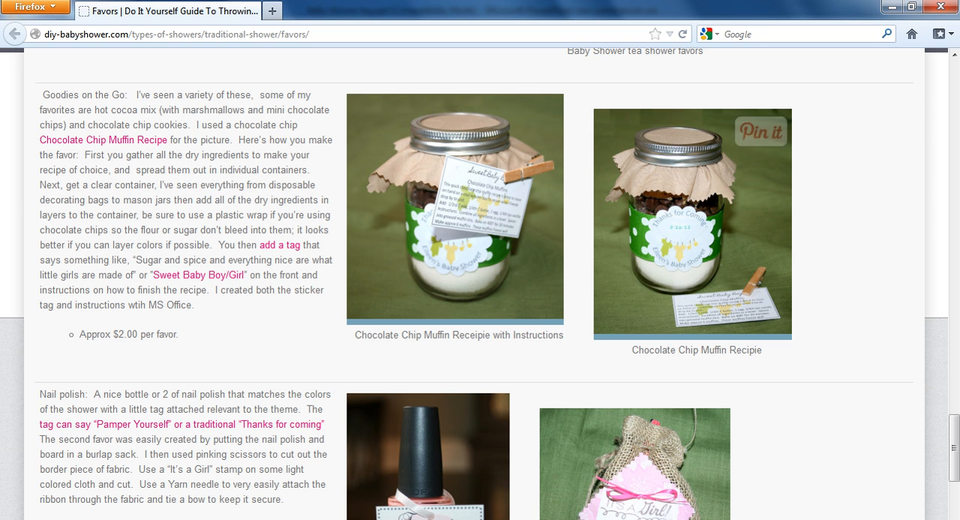
Scroll through the diy-babyshower.com Favors page in Firefox and back to the top.
scroll("down", 3)
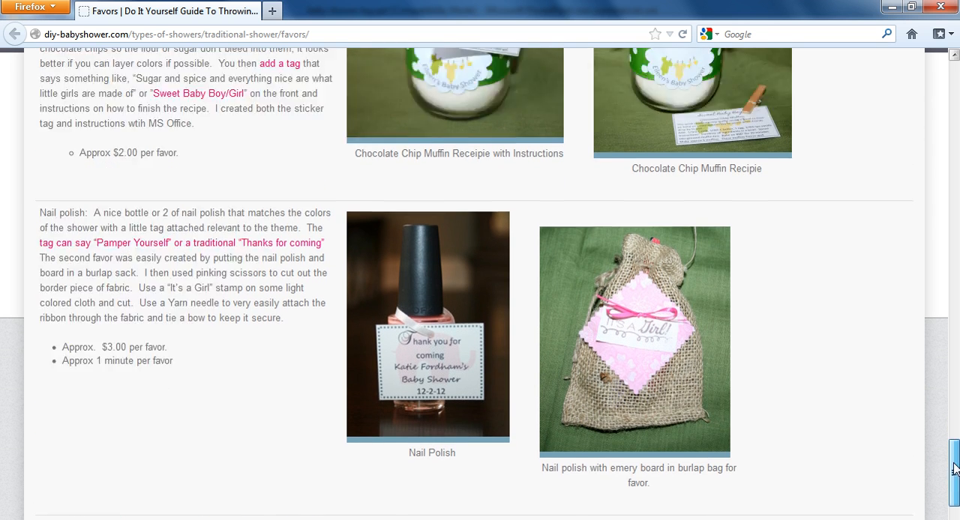
scroll("down", 3)
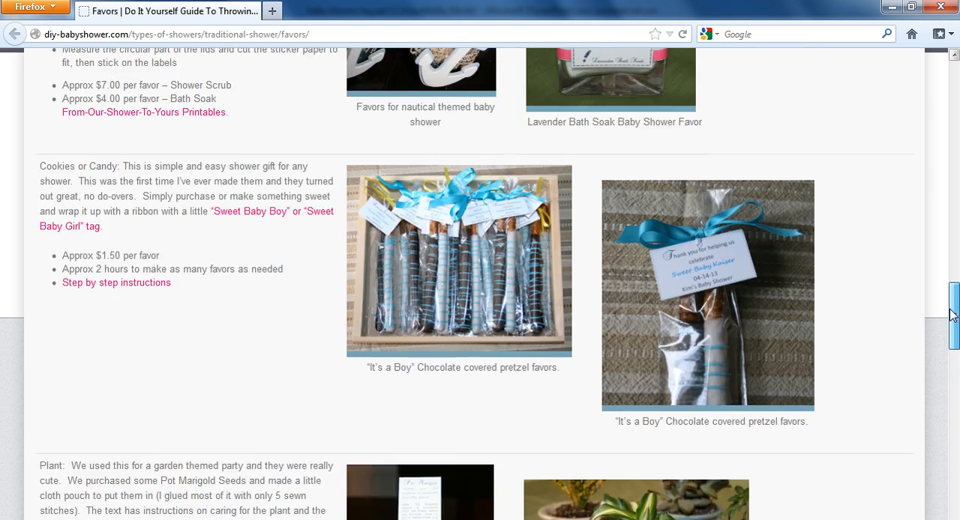
scroll("up", 3)
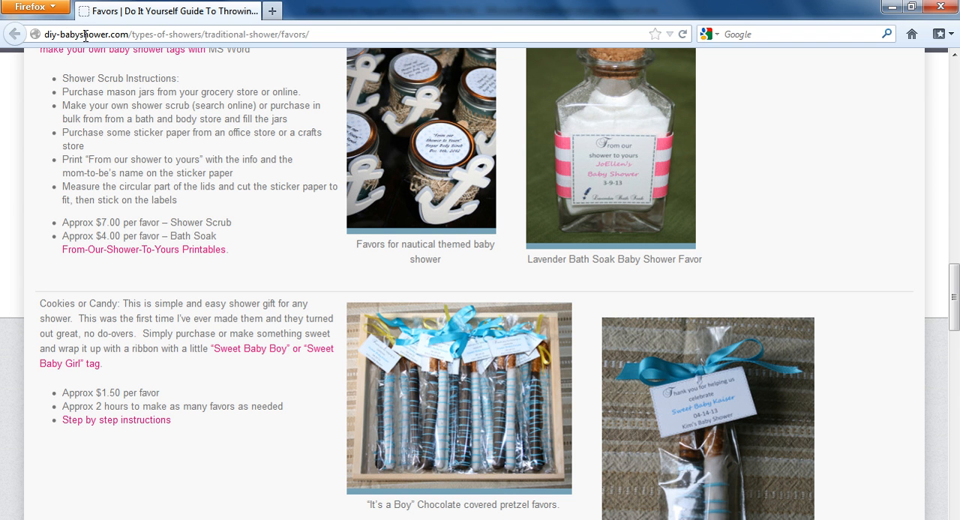
scroll("up", 3)
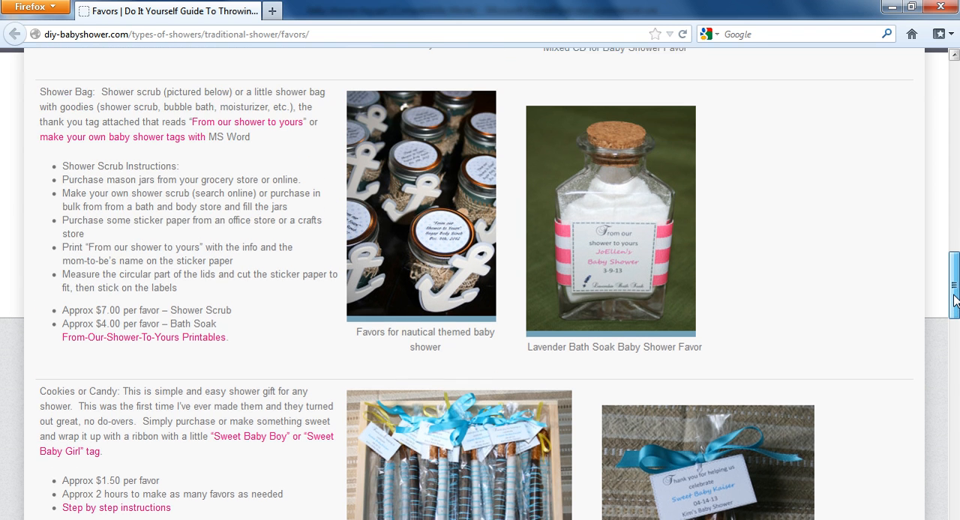
scroll("down", 3)
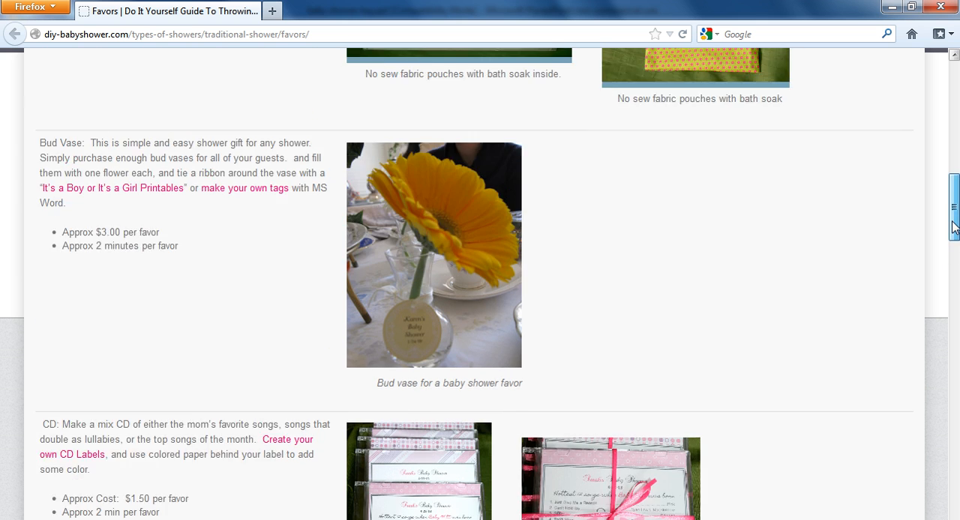
scroll("up", 3)
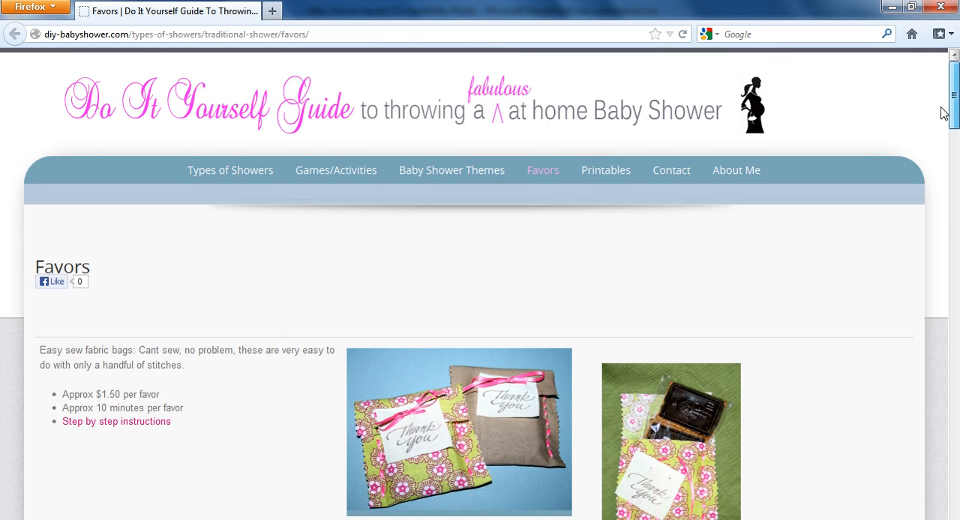
mouse_move(917, 198)
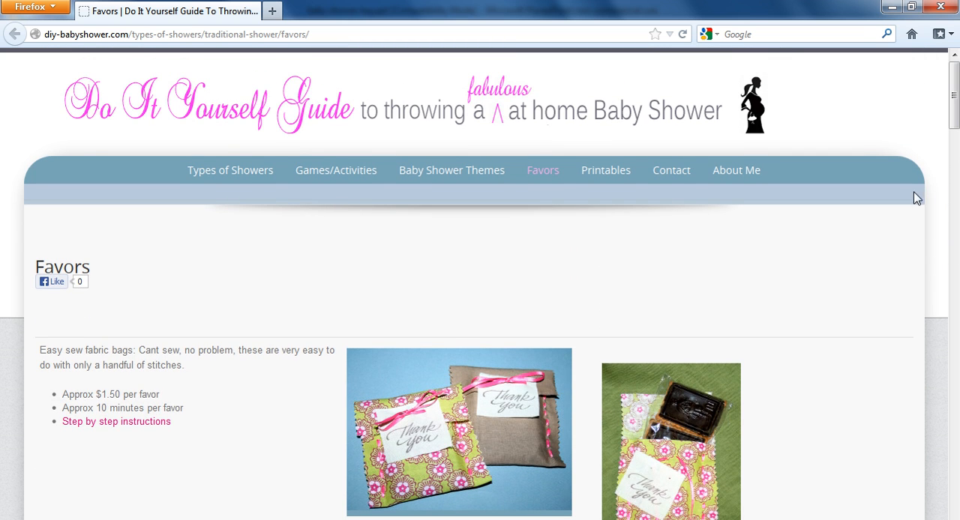